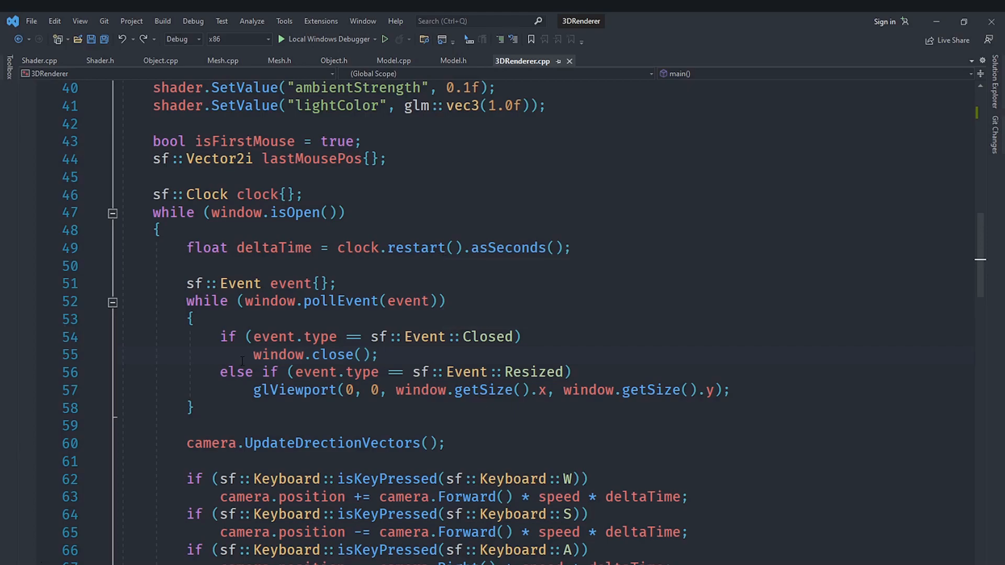
Review the fragment shader and highlight where the color uniform is used
scroll("up", 3)
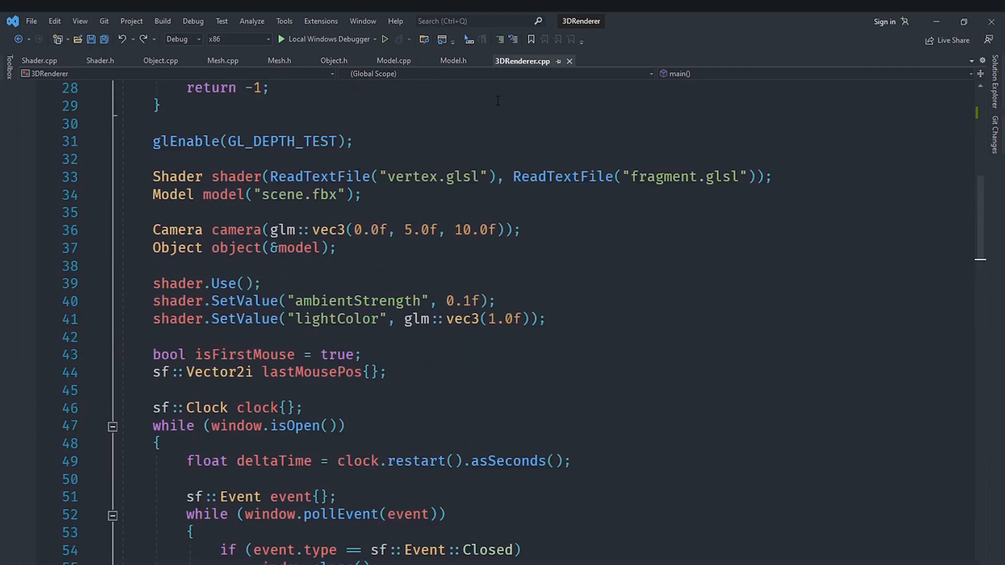
scroll("up", 3)
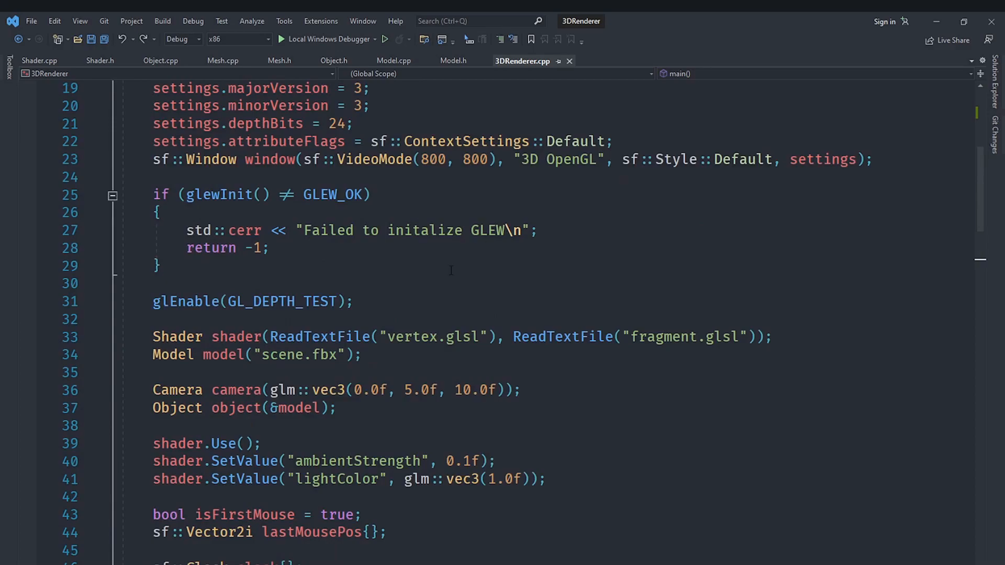
scroll("up", 3)
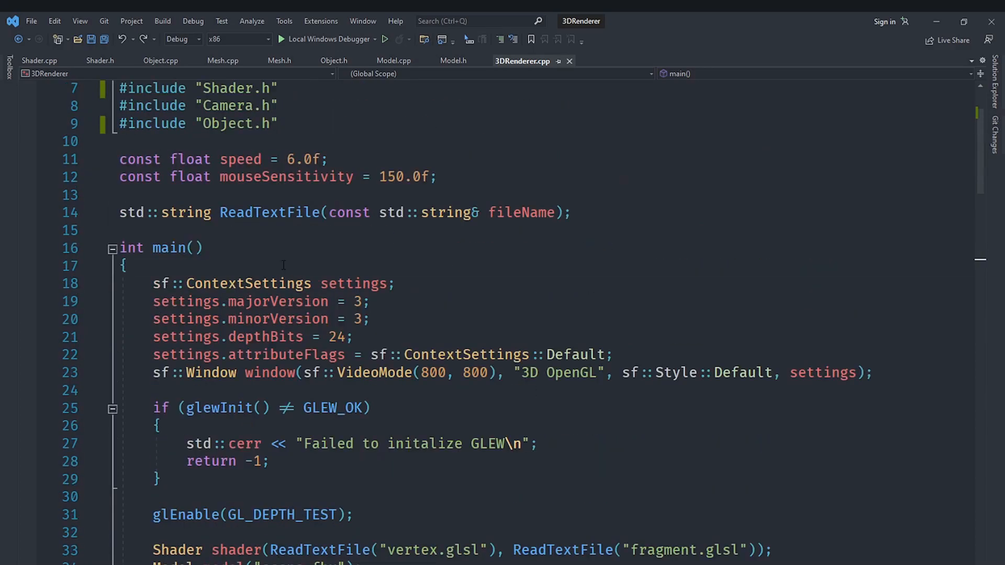
left_click(127, 264)
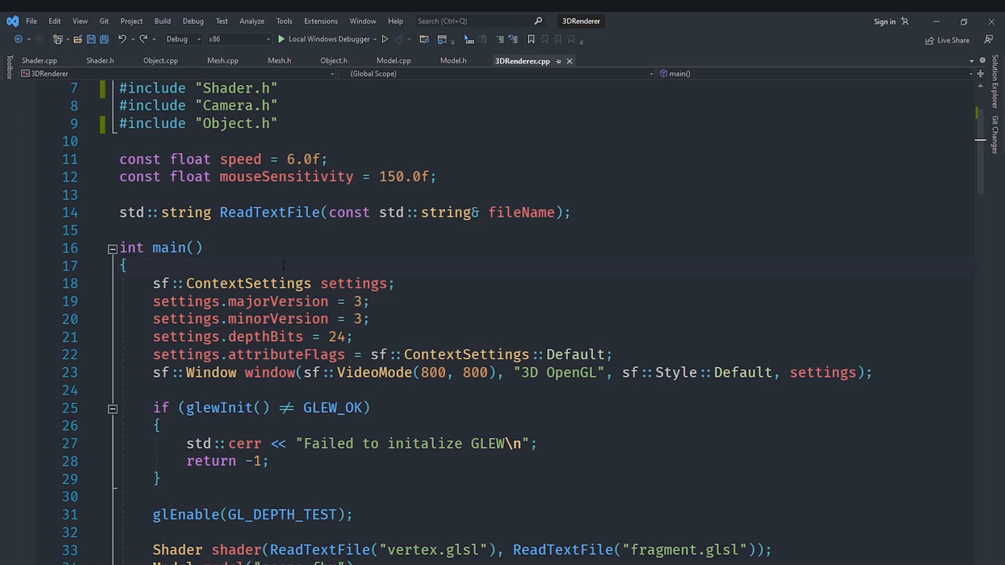
left_click(127, 265)
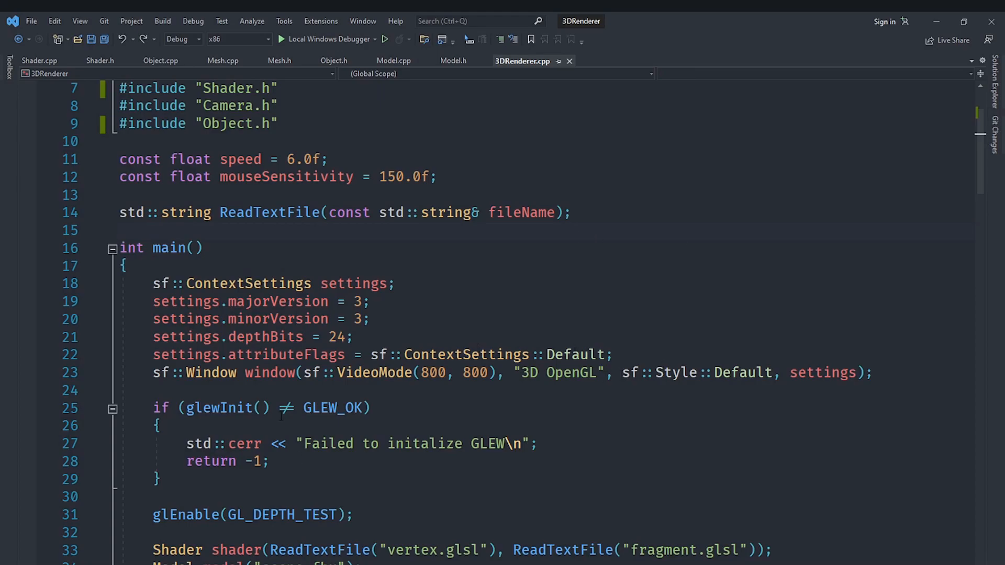
scroll("down", 3)
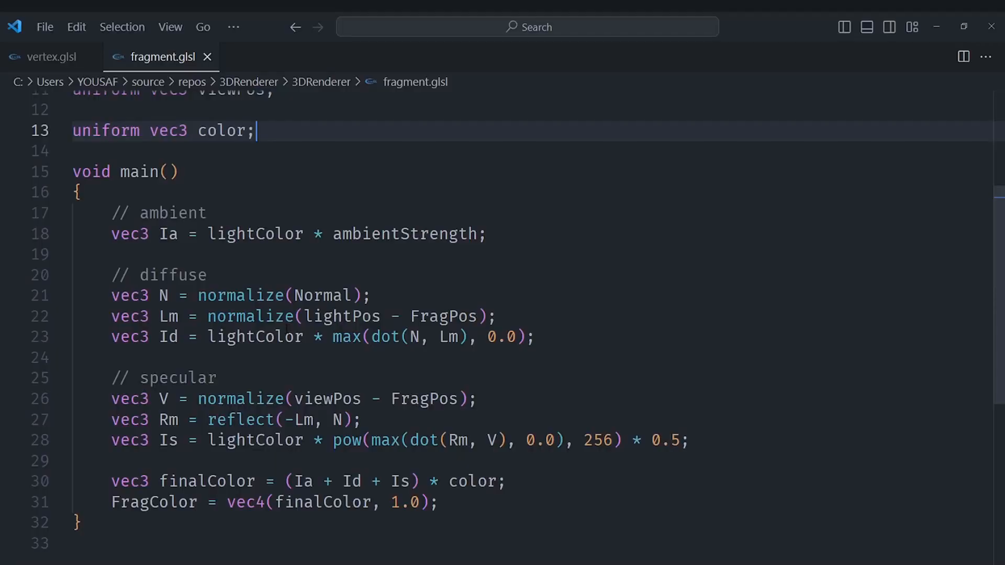
scroll("up", 3)
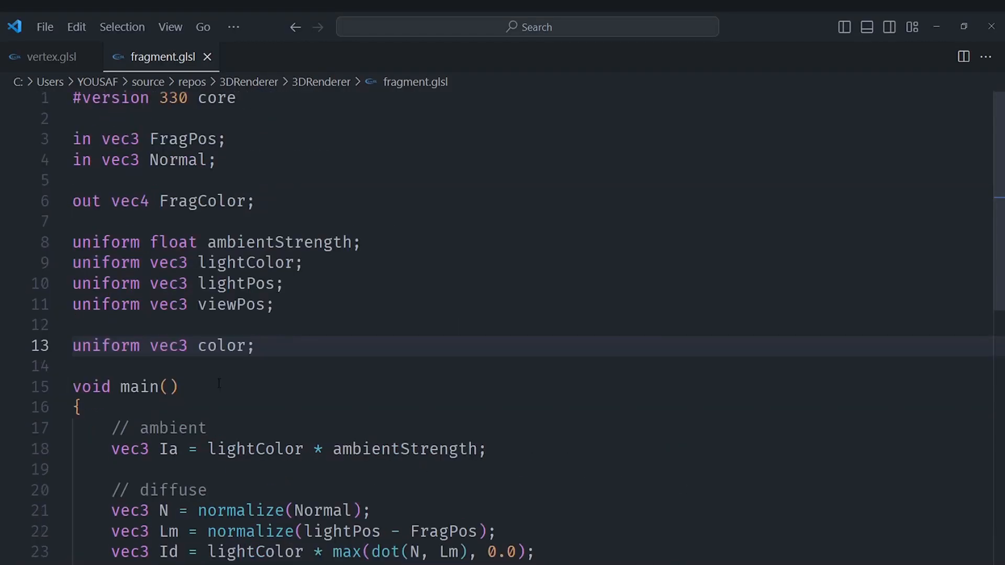
double_click(222, 345)
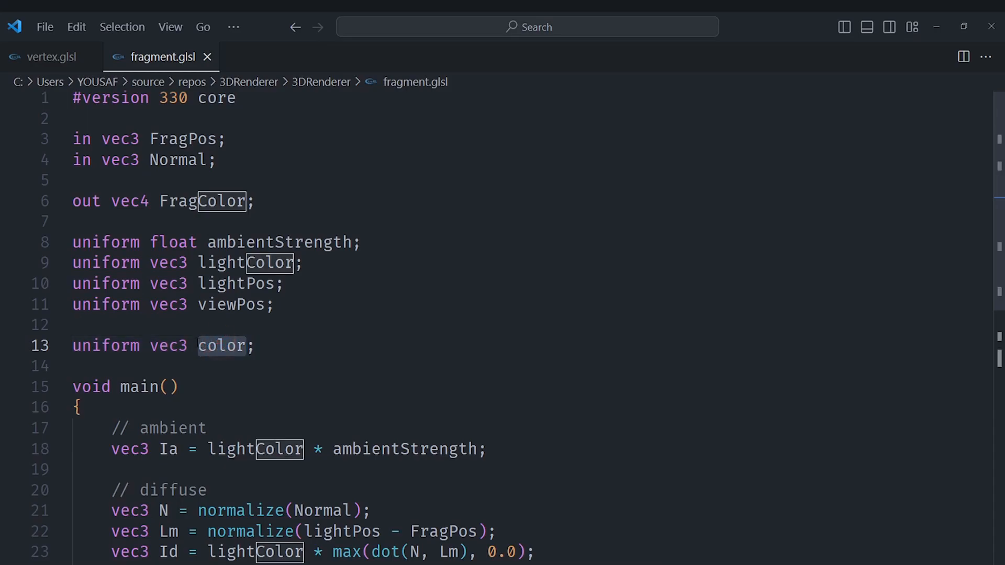
scroll("down", 3)
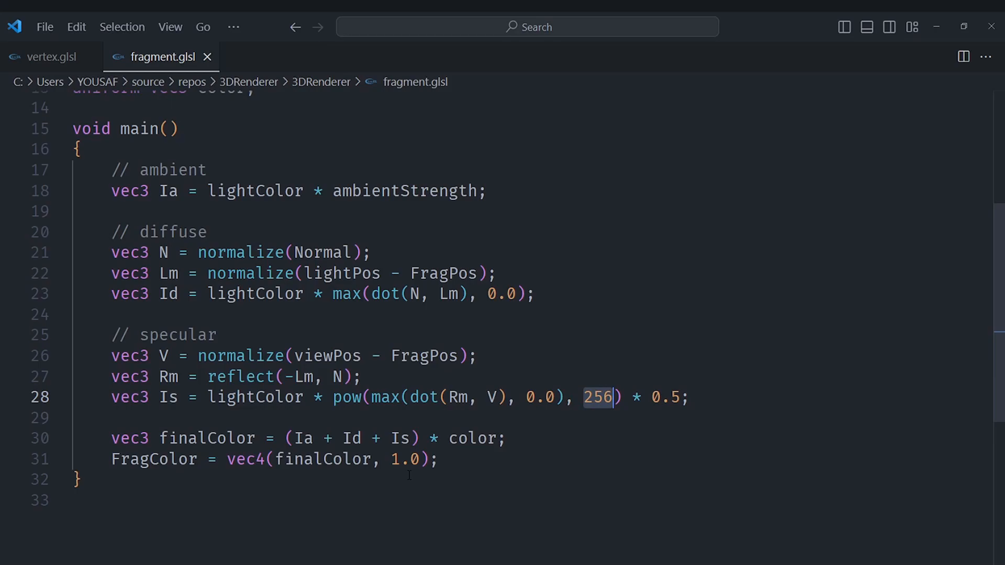
scroll("up", 3)
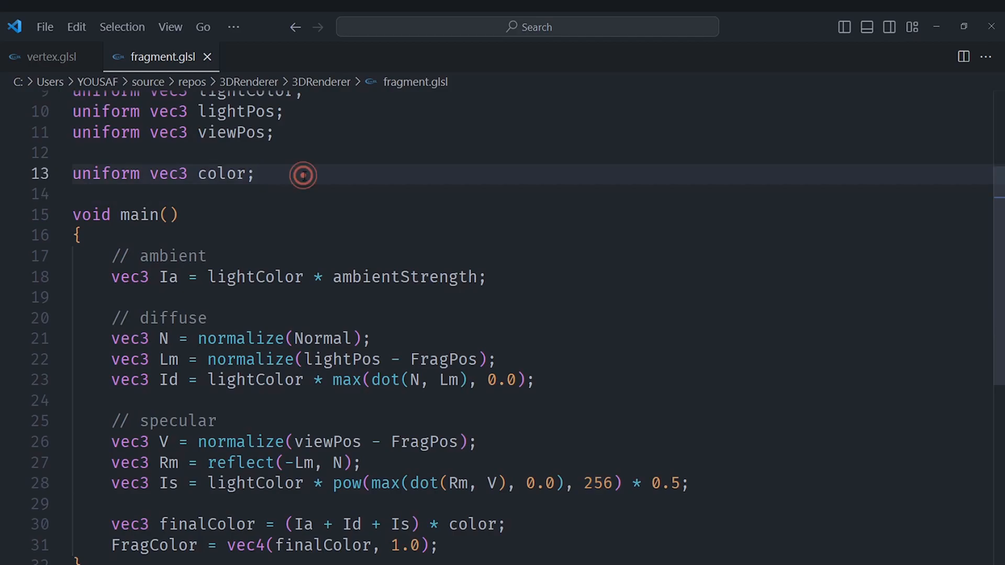
Add a placeholder 'uniform struct { } r;' below the color uniform and select its name r
left_click(303, 175)
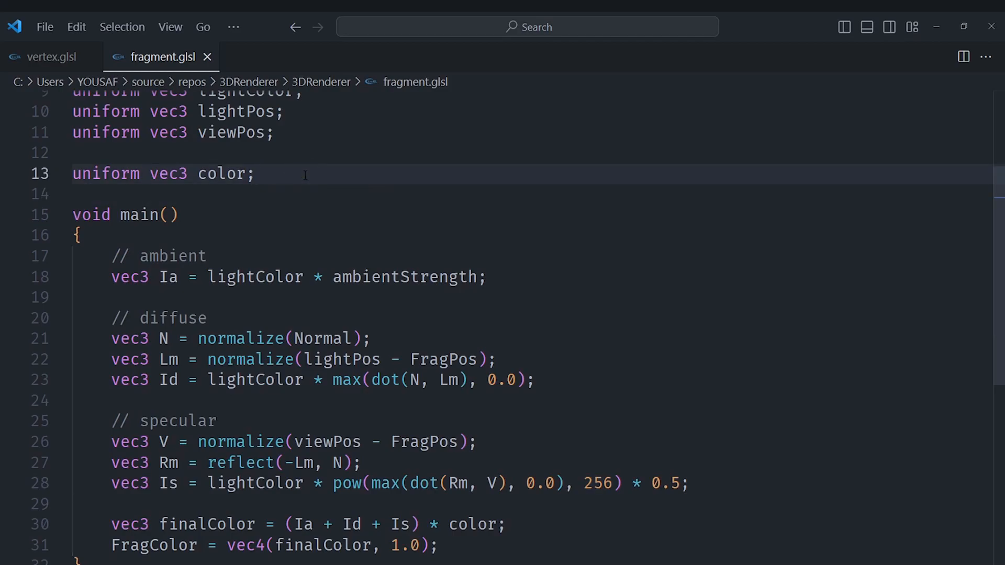
left_click(255, 174)
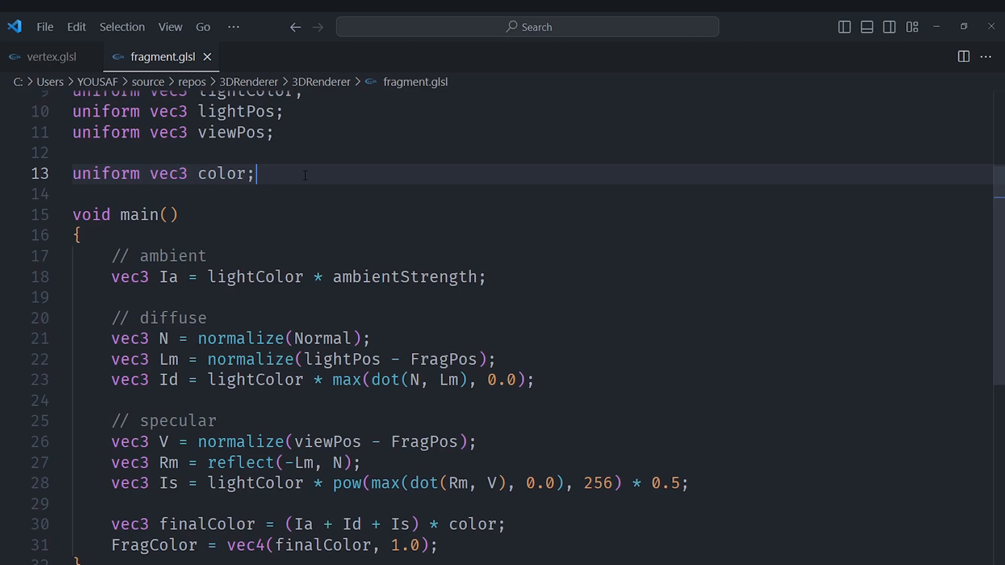
type("uniform struct")
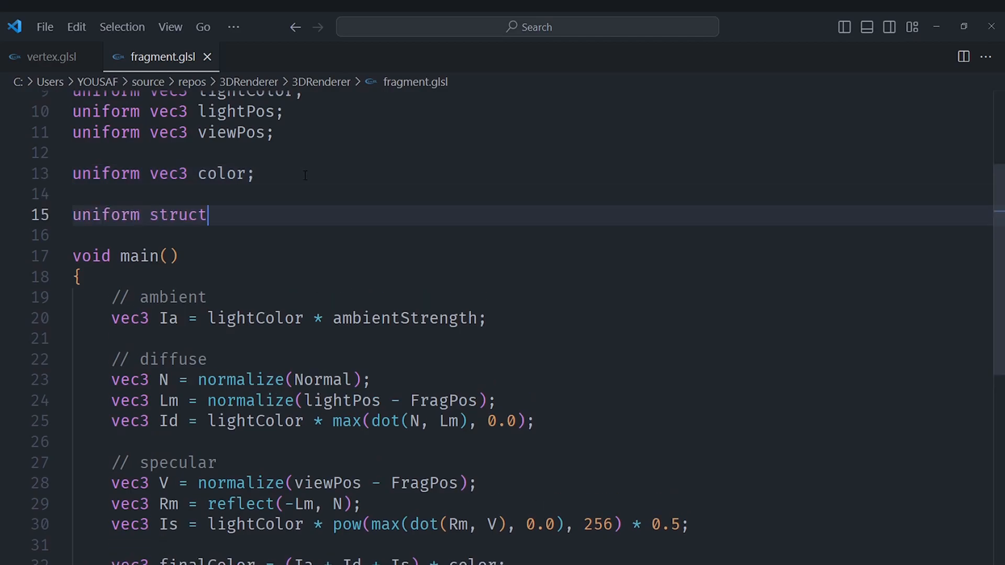
type("{}")
type("int x;")
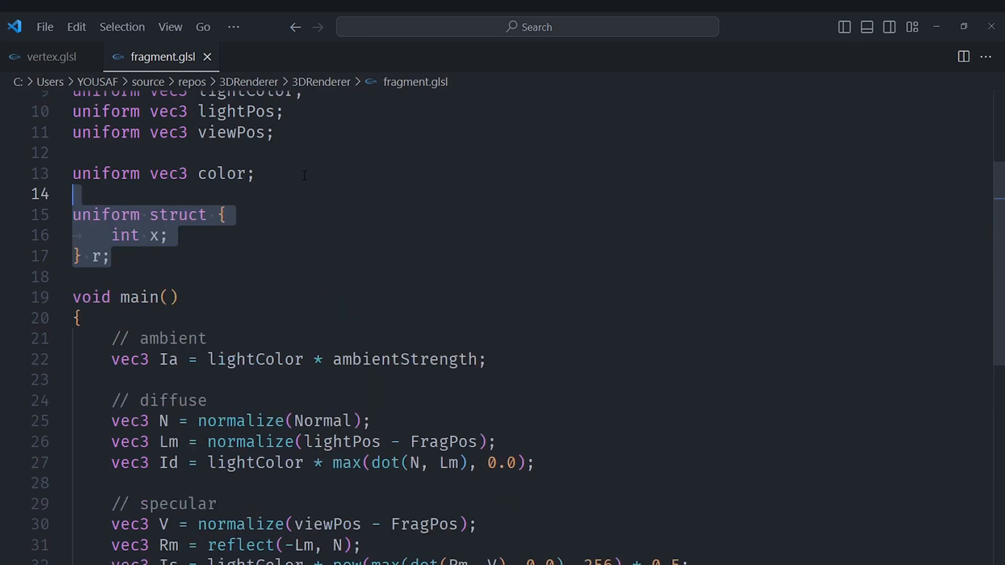
left_click(226, 215)
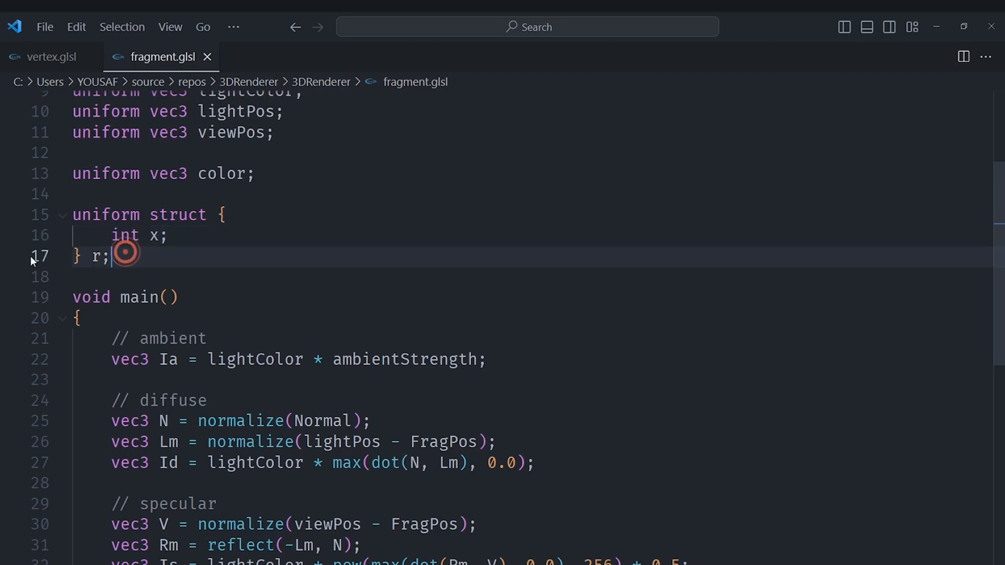
double_click(98, 256)
type("material")
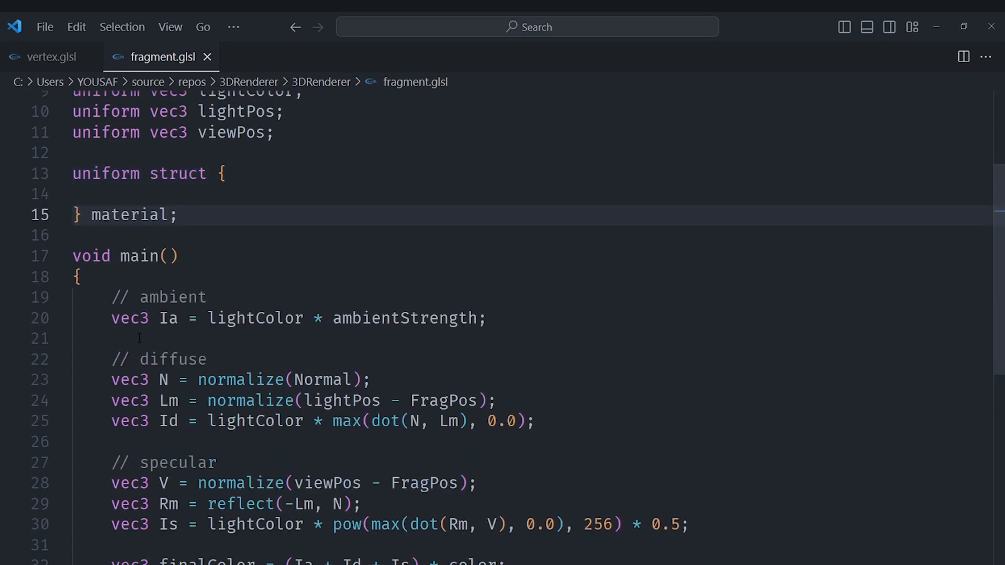
Fill the material struct with vec3 diffuse, vec3 specular and float shininess members
type("vec3")
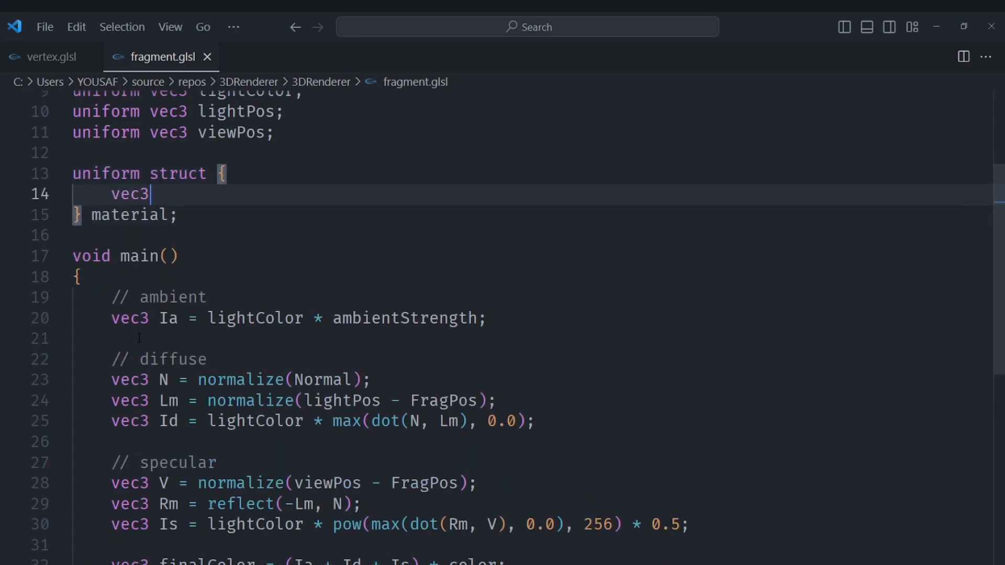
type("diffuse;")
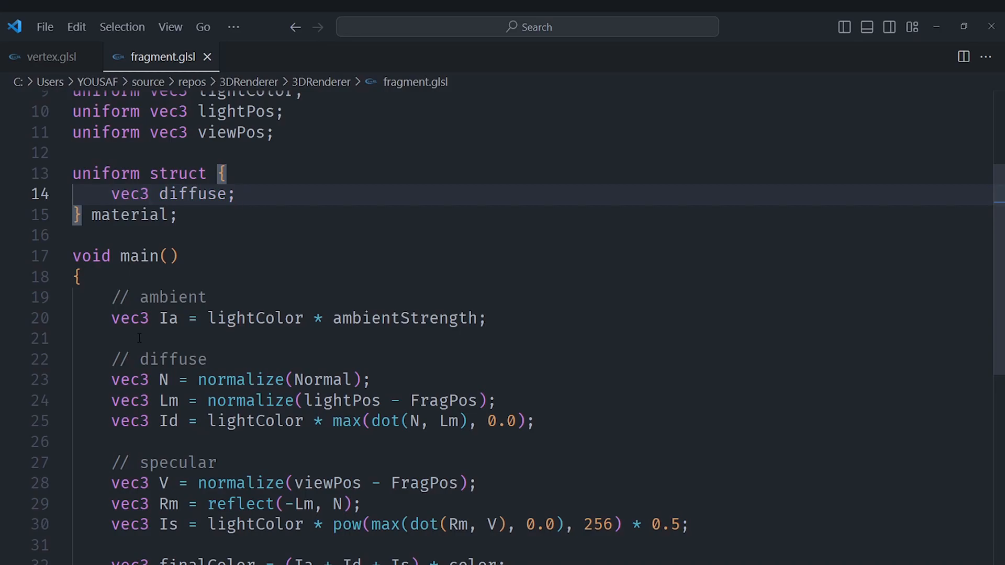
left_click(238, 195)
type("vec3 specular")
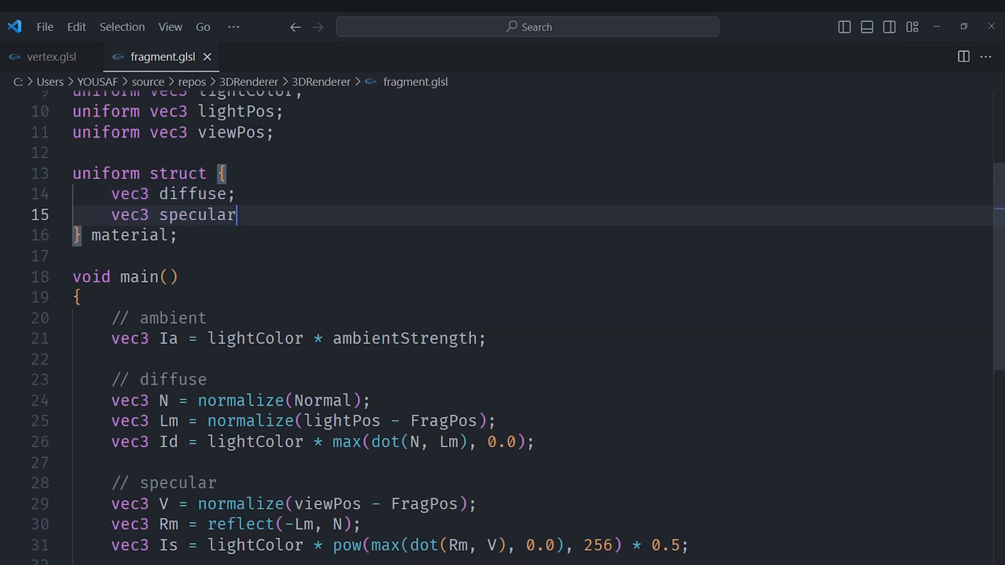
type(";")
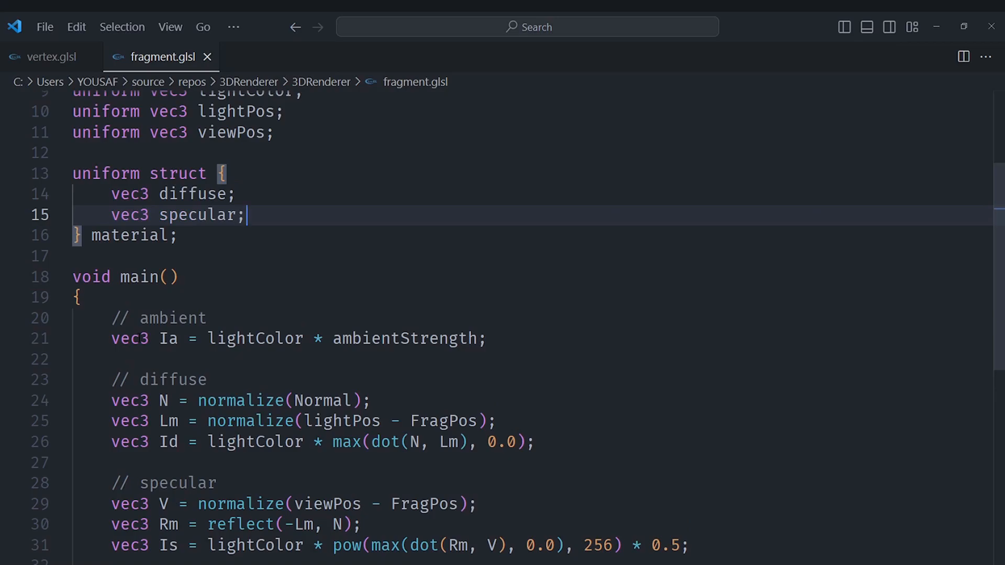
type("float shininess;")
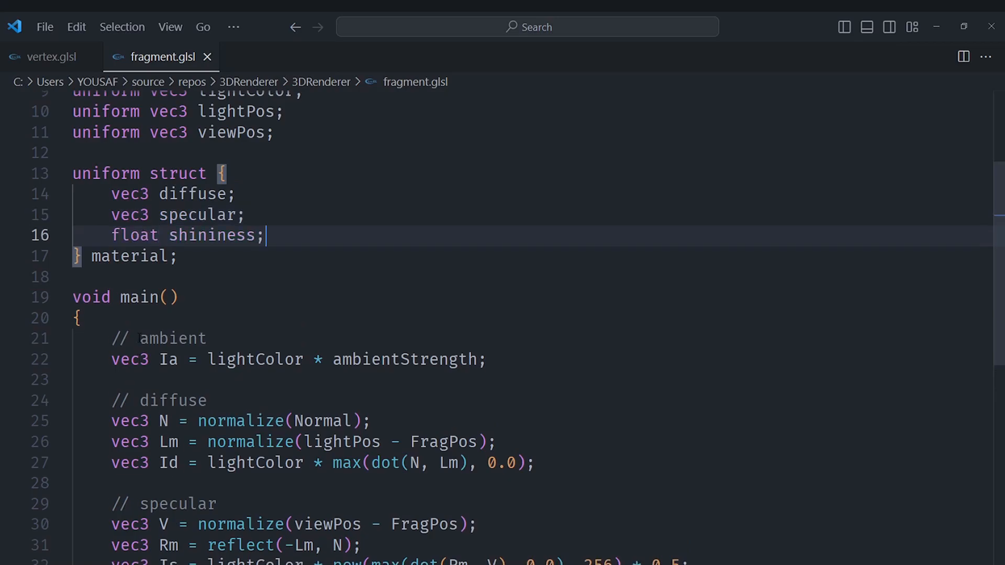
scroll("down", 3)
type("material.shininess")
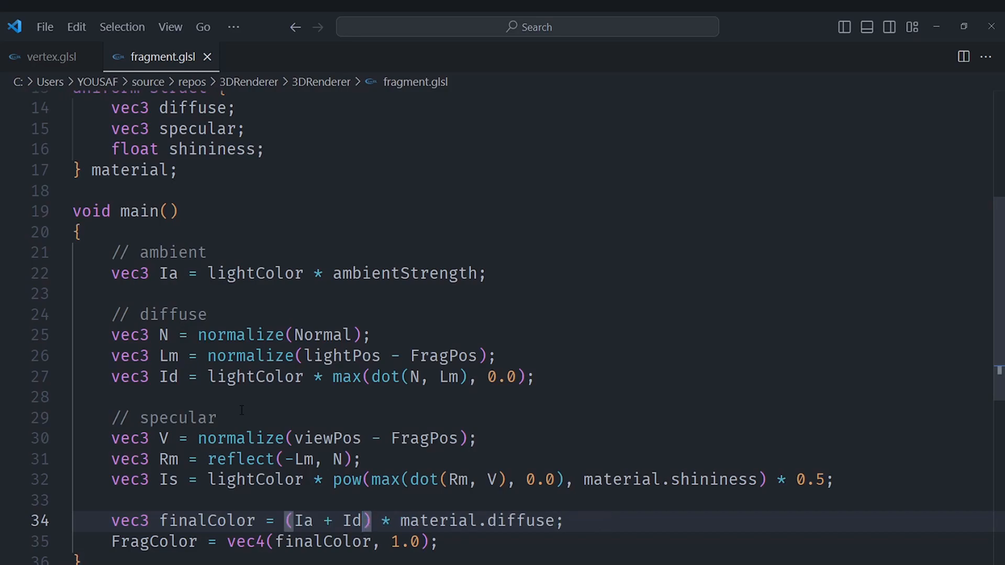
Extend finalColor with '+ Is * material.specular' so the specular term is scaled by the material
type("+ Is *")
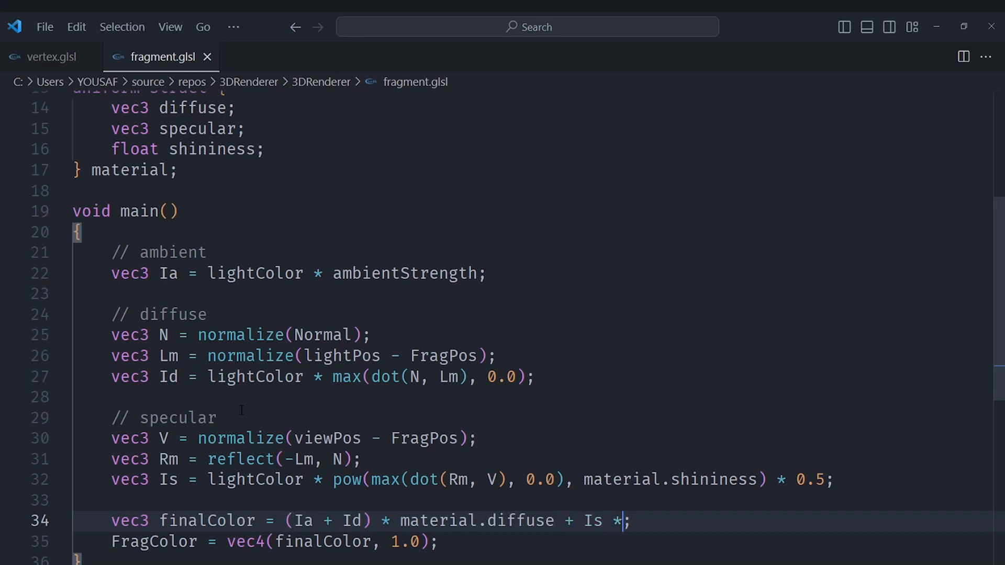
type("material.spec")
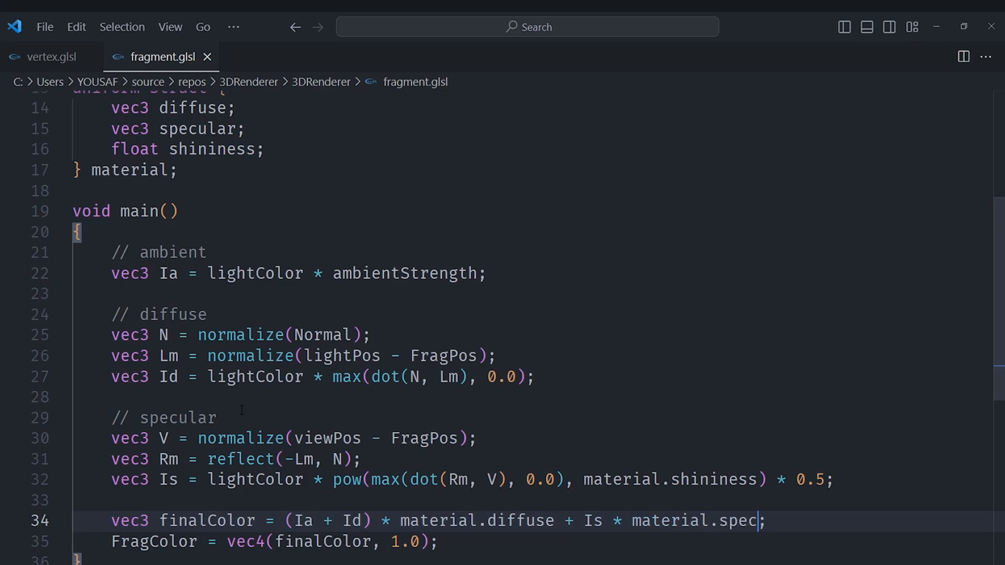
type("ular")
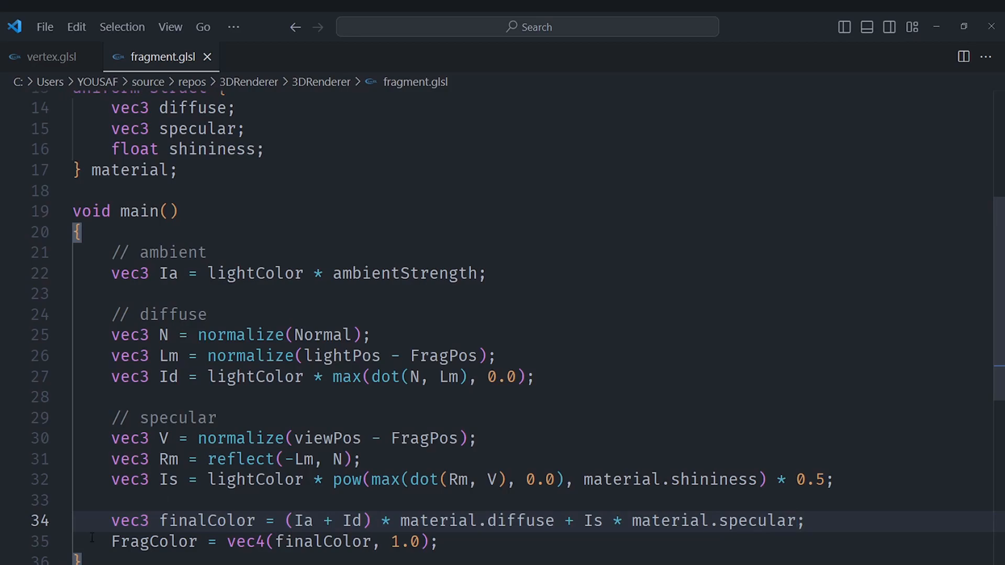
scroll("up", 3)
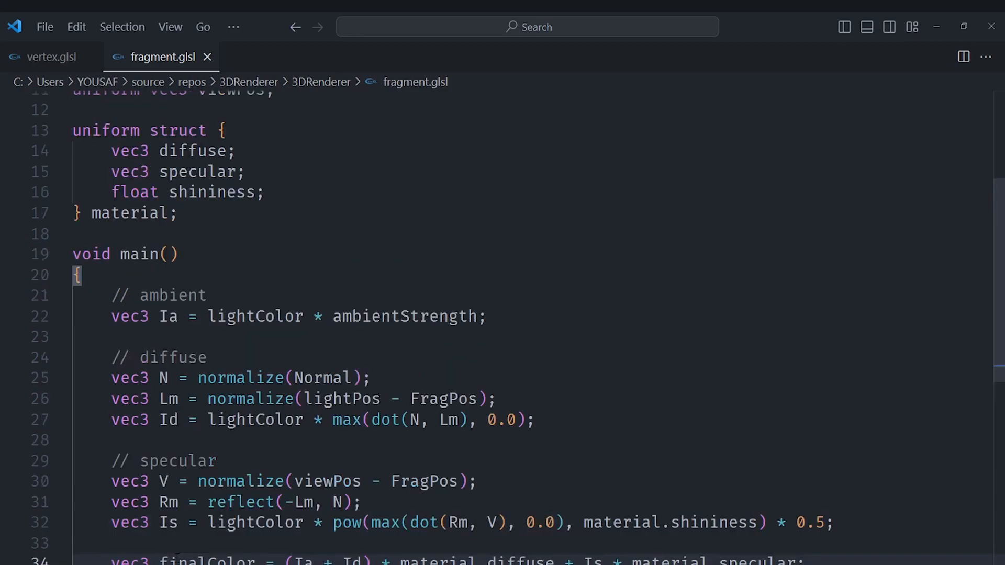
scroll("up", 3)
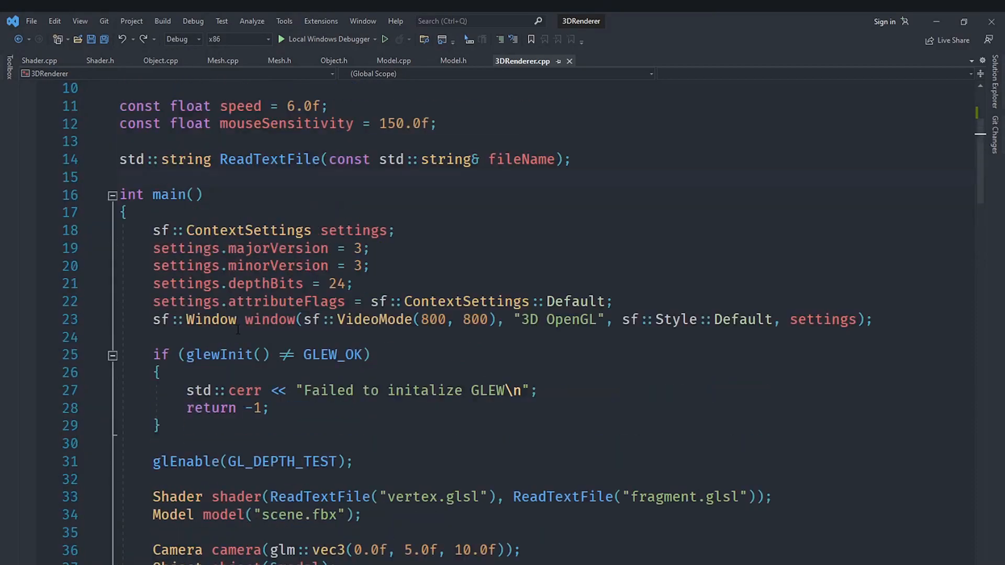
Start a struct Material in Object.h with a glm::vec3 diffuse field
scroll("up", 3)
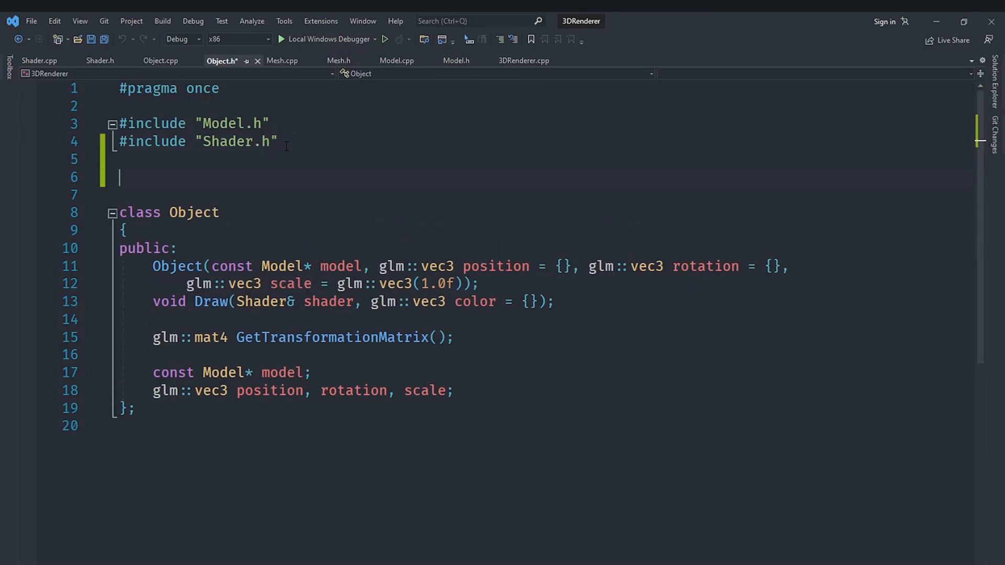
type("str")
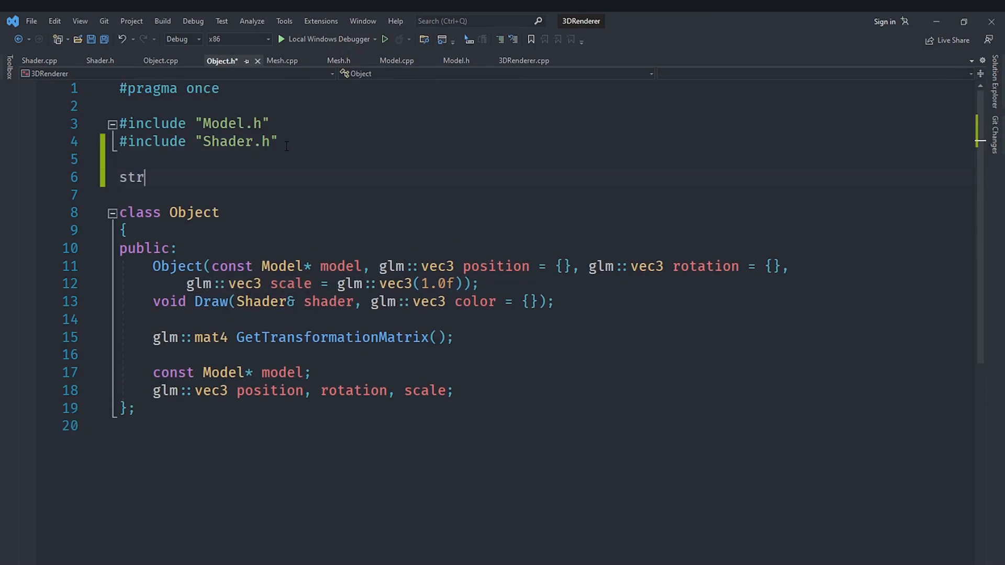
type("uct Ma")
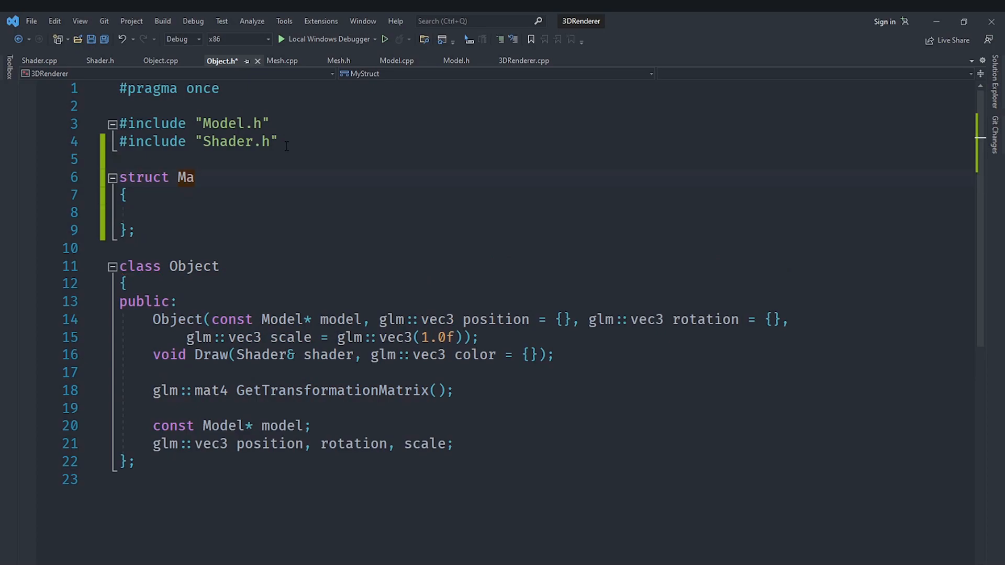
type("terial;")
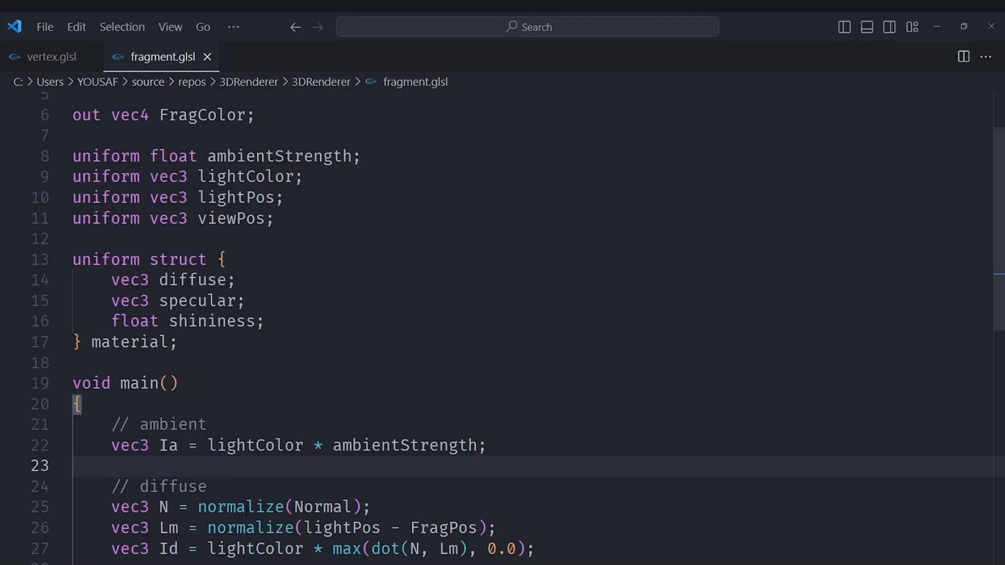
left_click(112, 466)
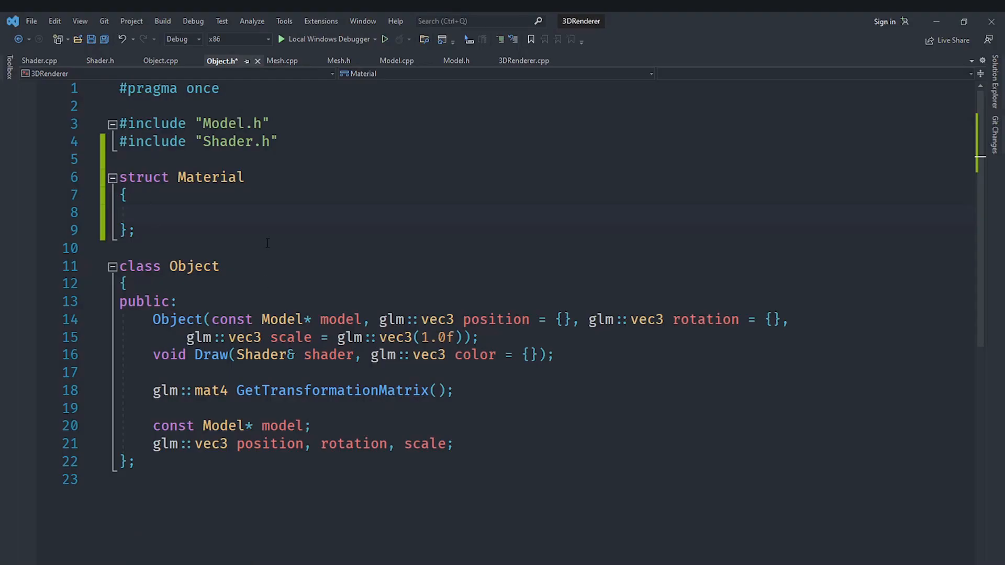
type("glm")
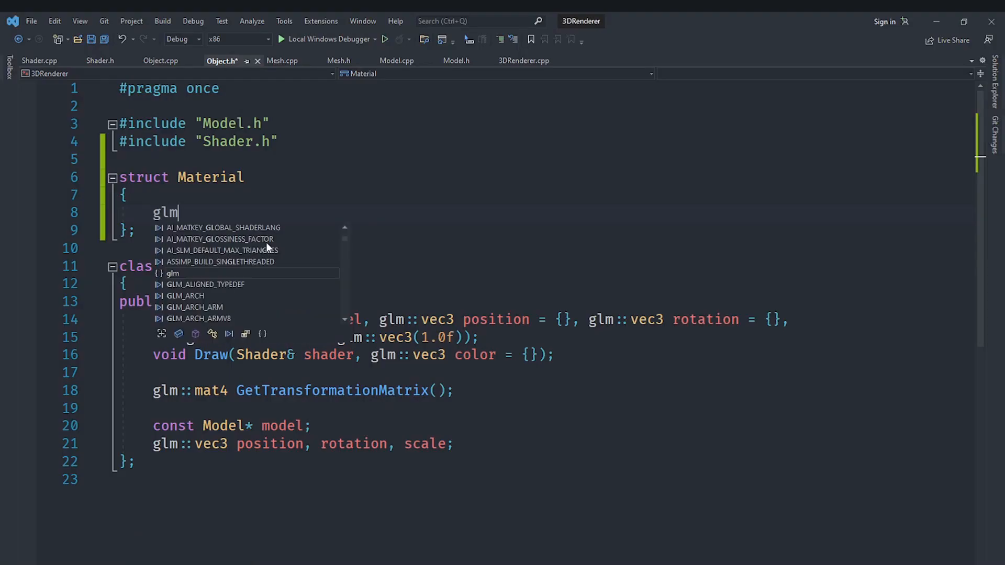
type("::vec3")
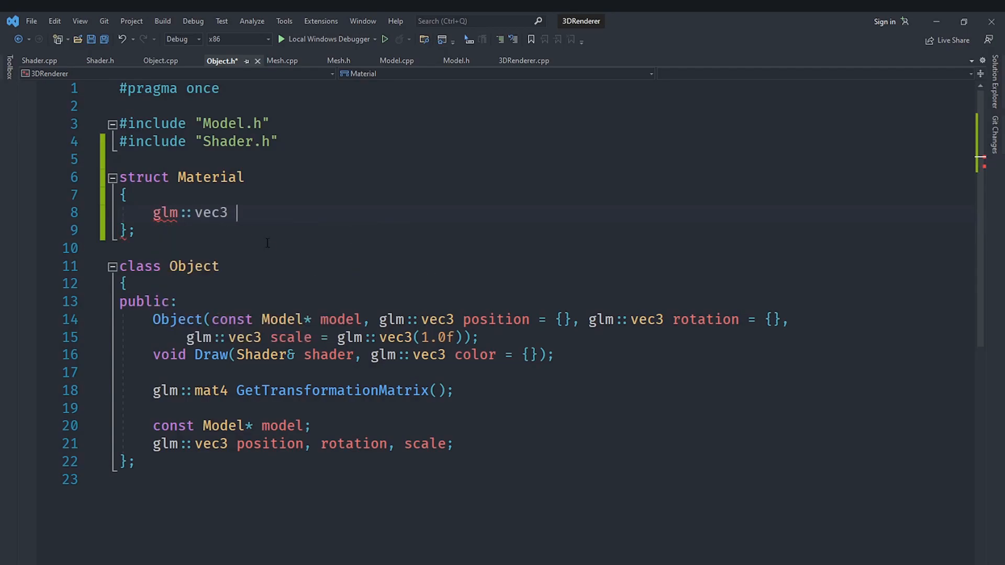
type("diffu")
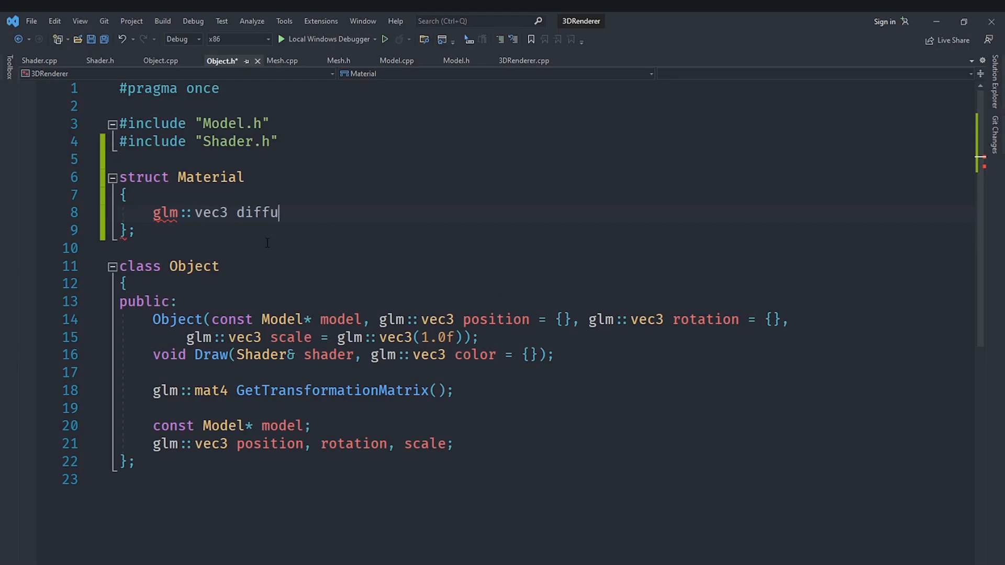
type("se;")
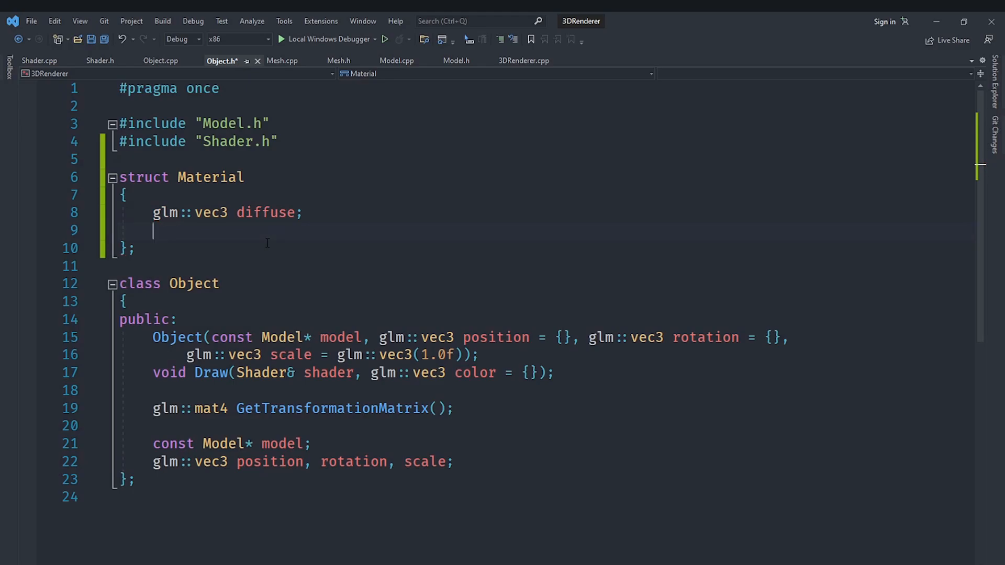
Add glm::vec3 specular and float shininess fields to complete the Material struct
type("glm::vec3 diffu")
type("glm::vec3 sp")
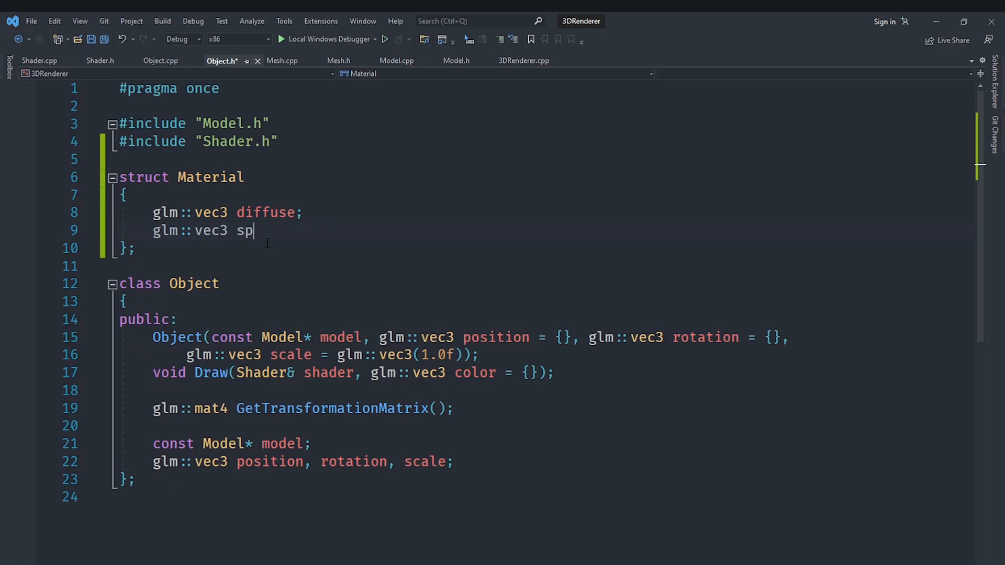
type("ecular;")
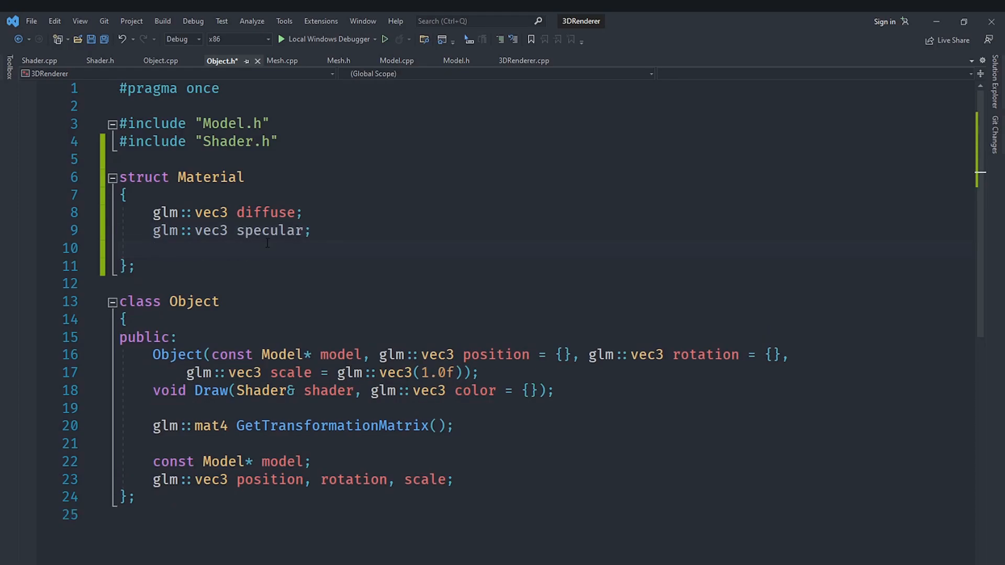
type("float")
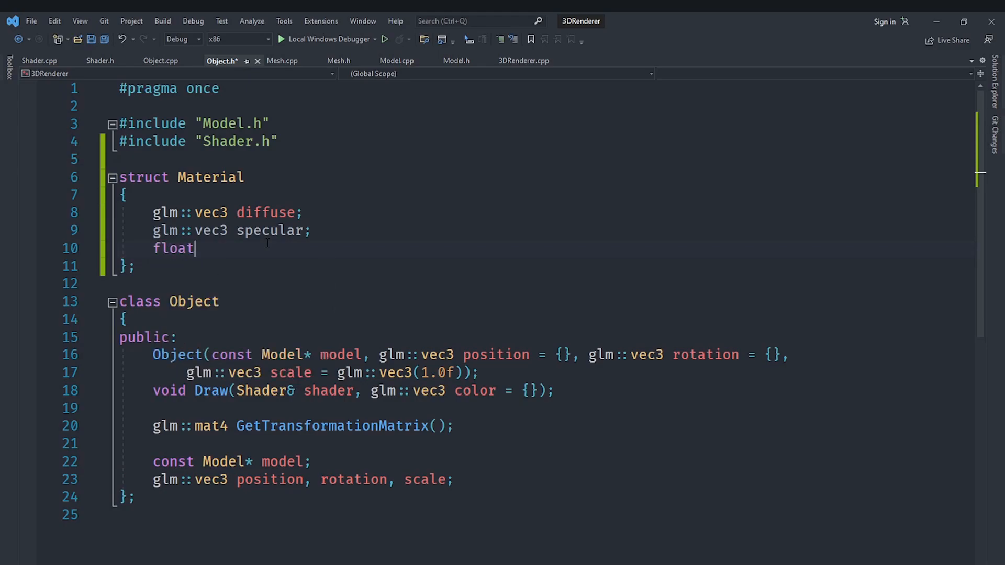
type("shini")
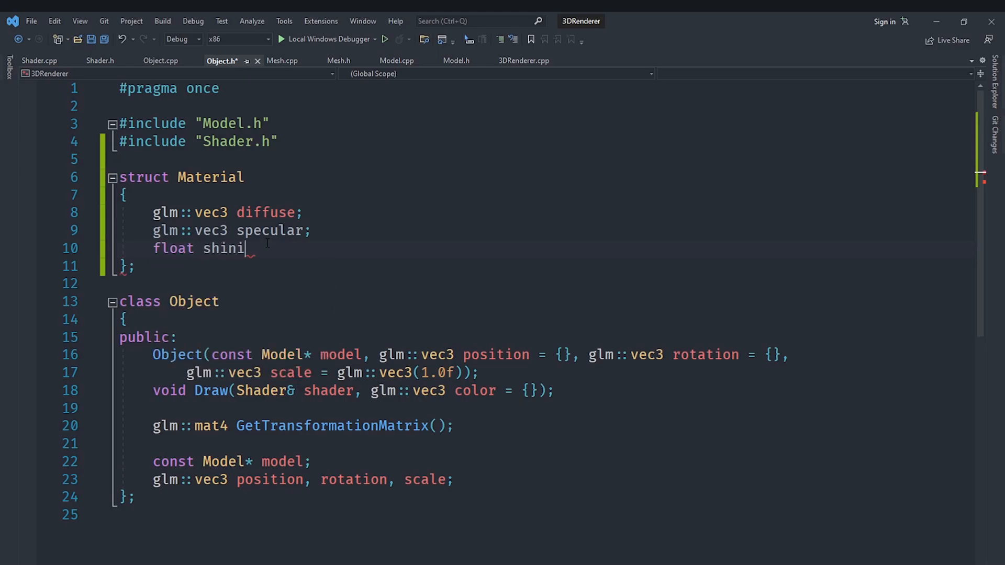
type("ness;")
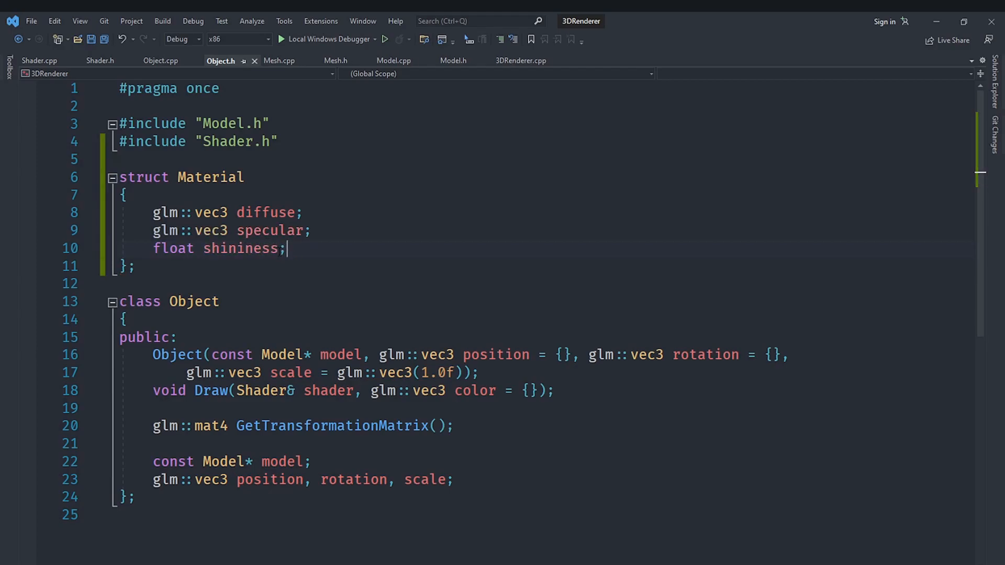
left_click(186, 259)
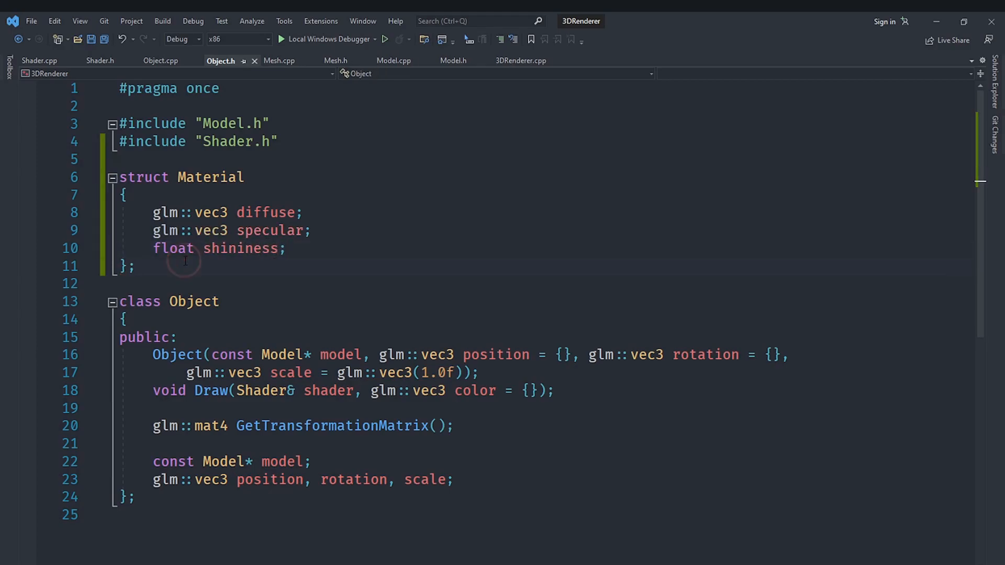
left_click(186, 261)
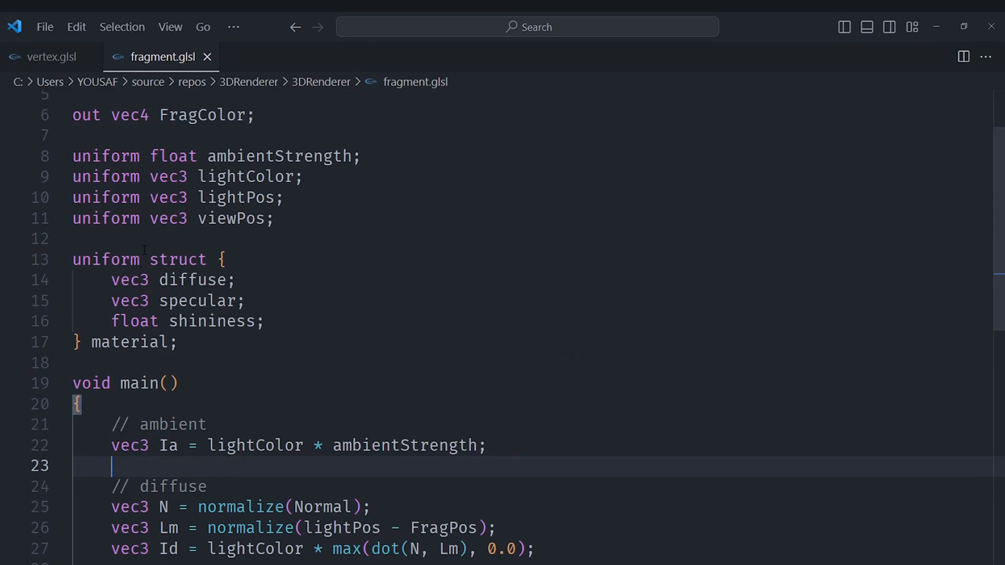
double_click(130, 341)
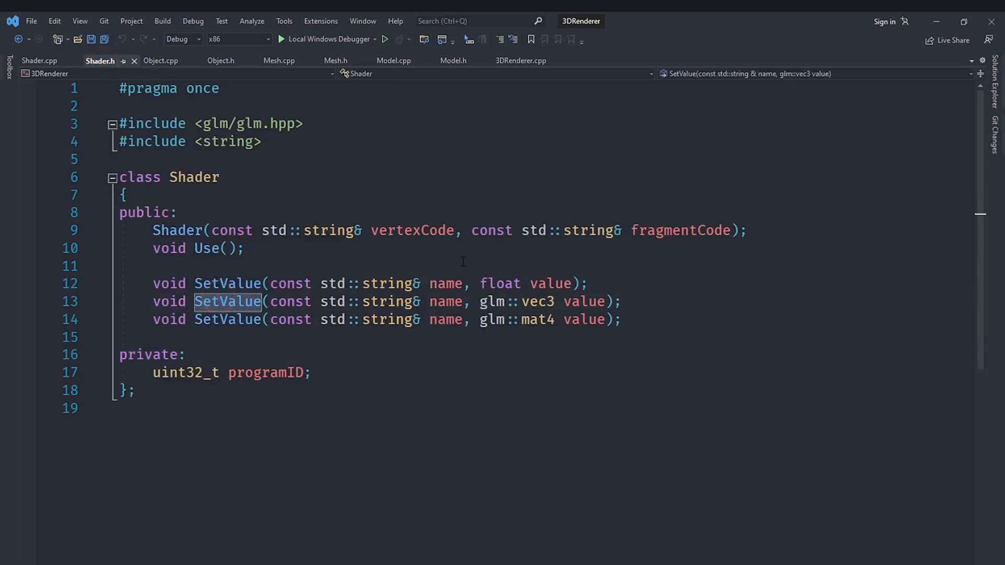
Inspect Shader's float SetValue overload, then select the color parameter of Object::Draw in Object.cpp
left_click(501, 284)
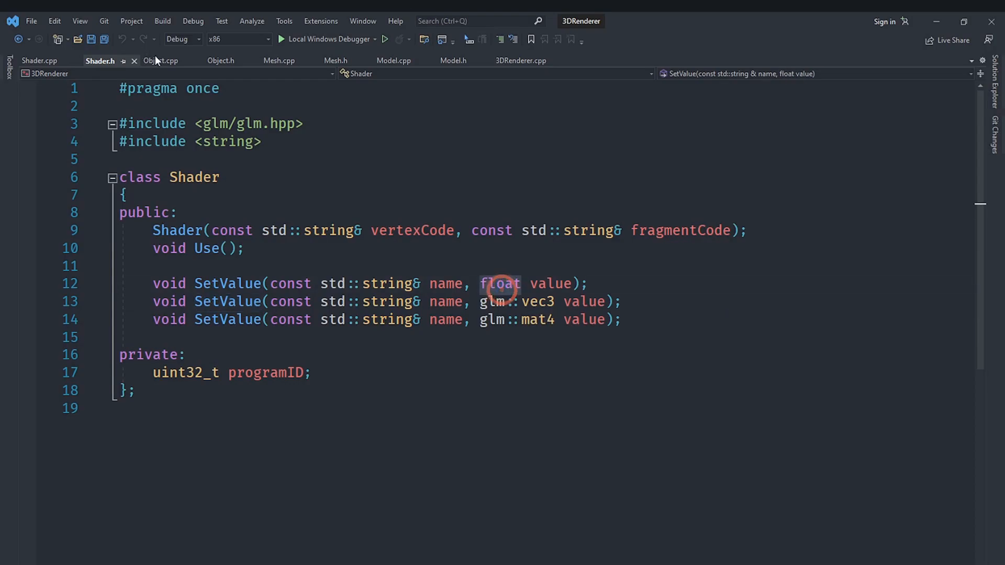
left_click(161, 61)
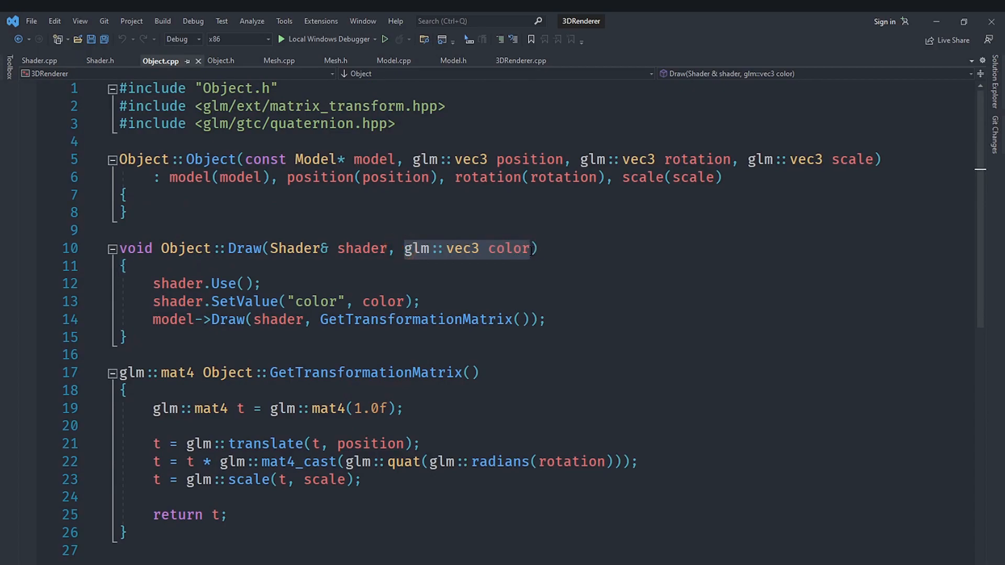
mouse_move(504, 249)
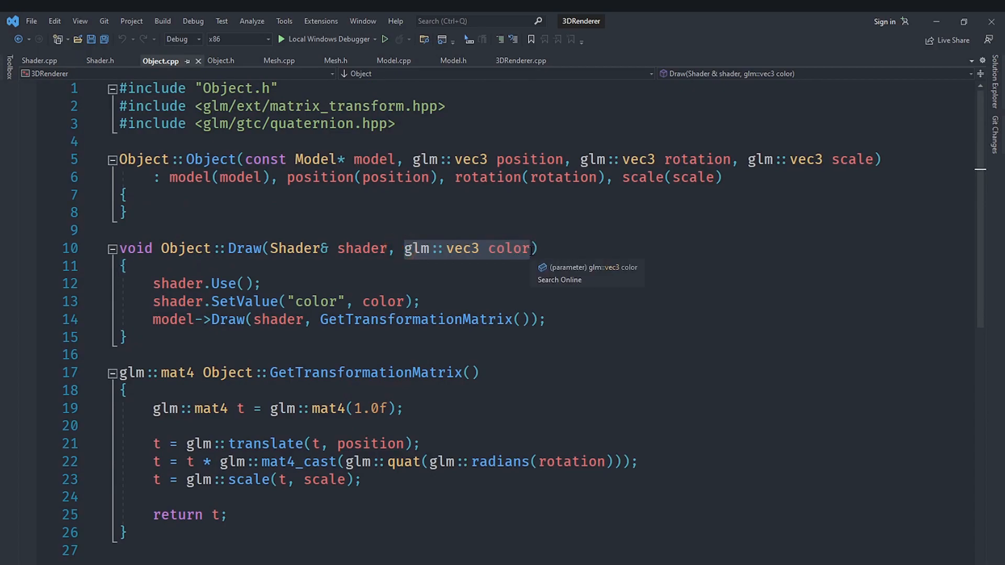
left_click(221, 61)
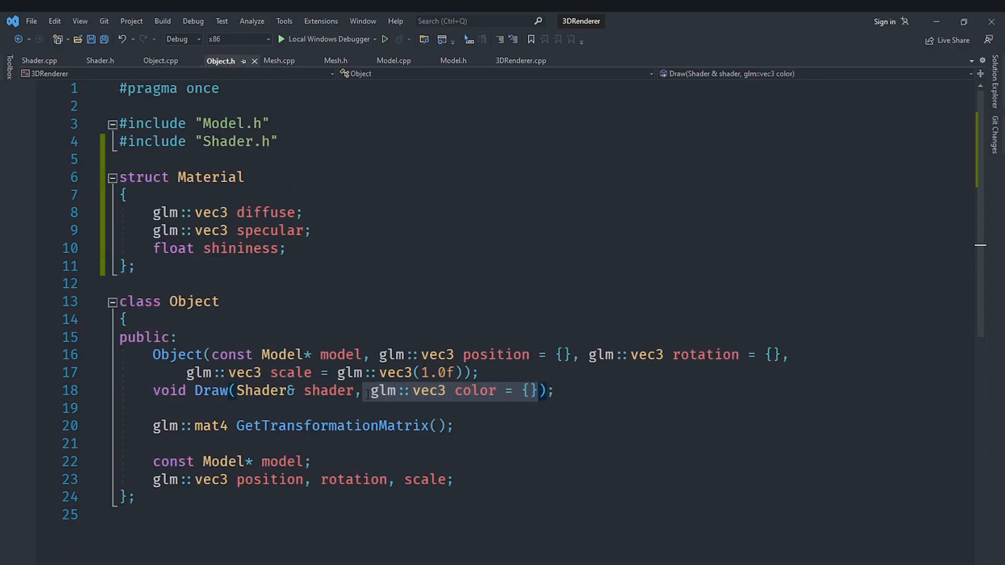
Change Draw's parameter to 'const Material& material = {}' and bring up Quick Actions on Draw
type("co")
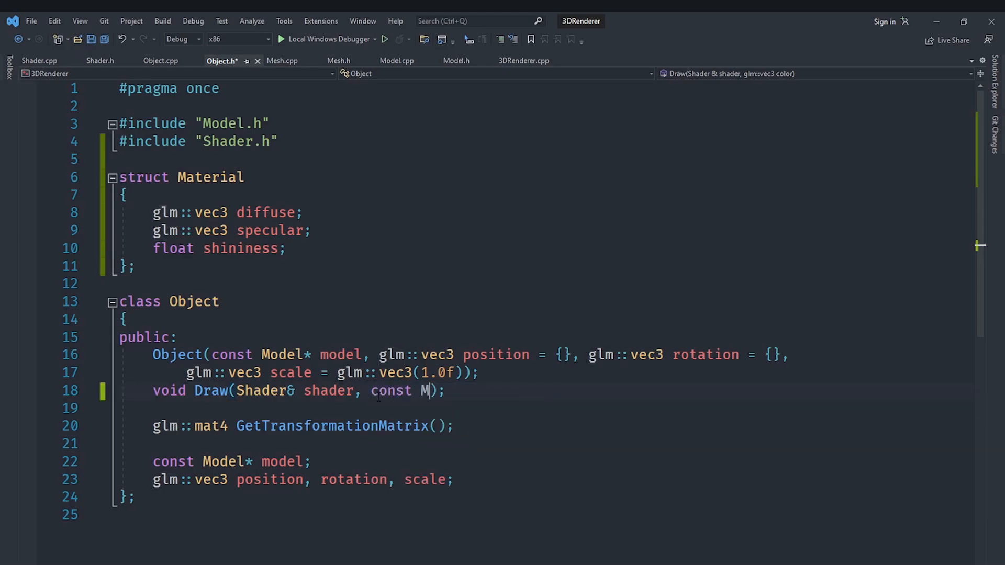
type("at")
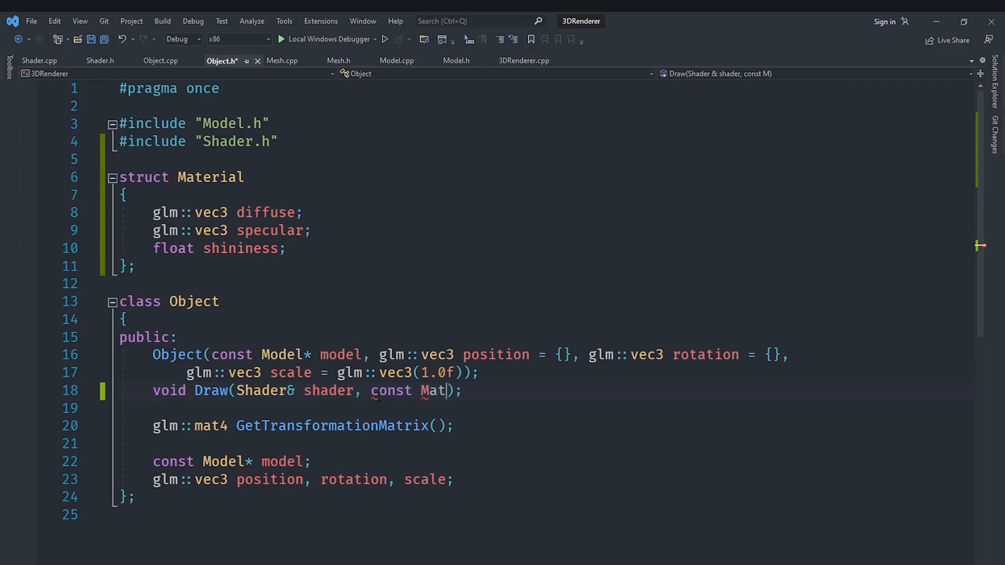
type("eria")
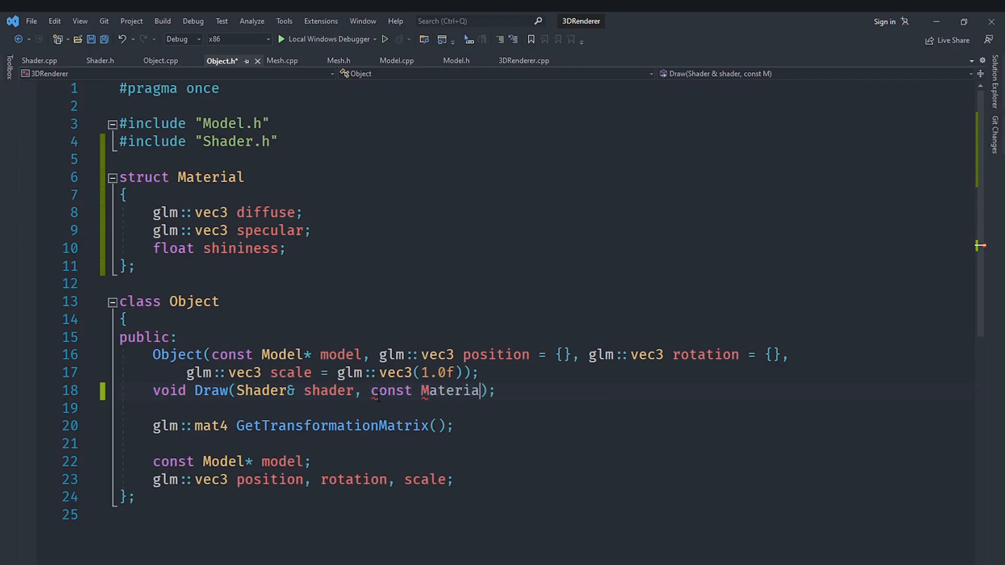
type("l7")
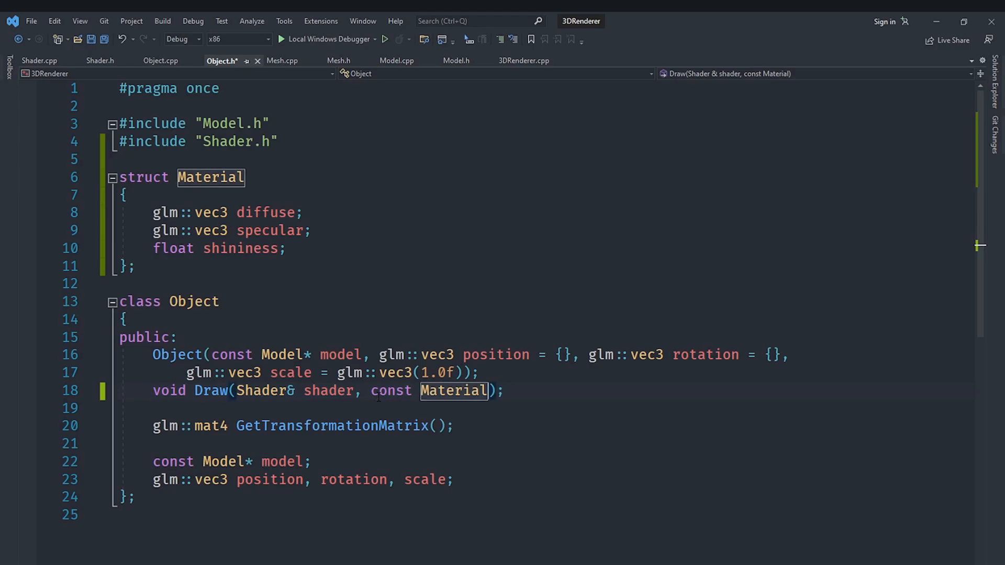
type("& m")
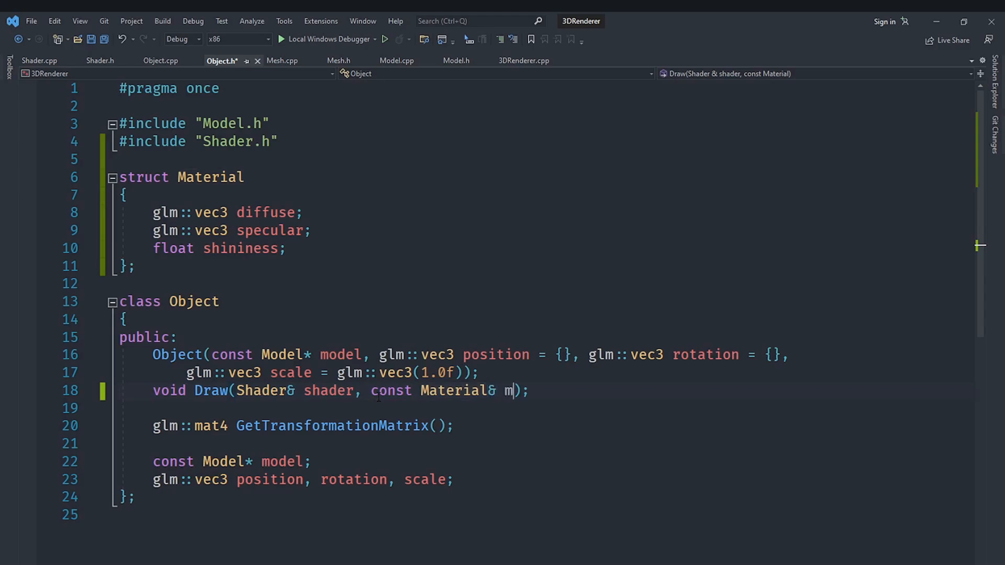
type("aterial =")
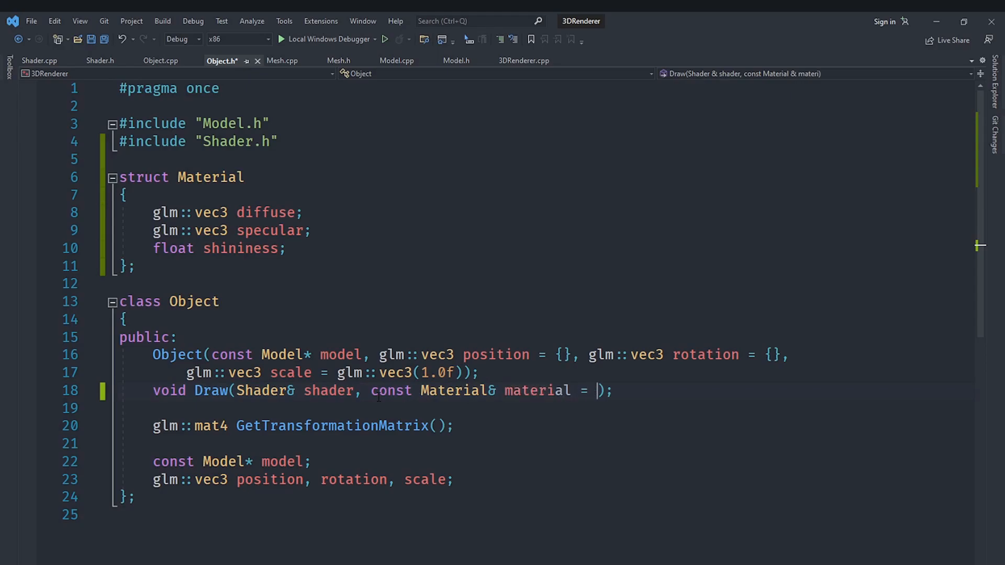
type("{}")
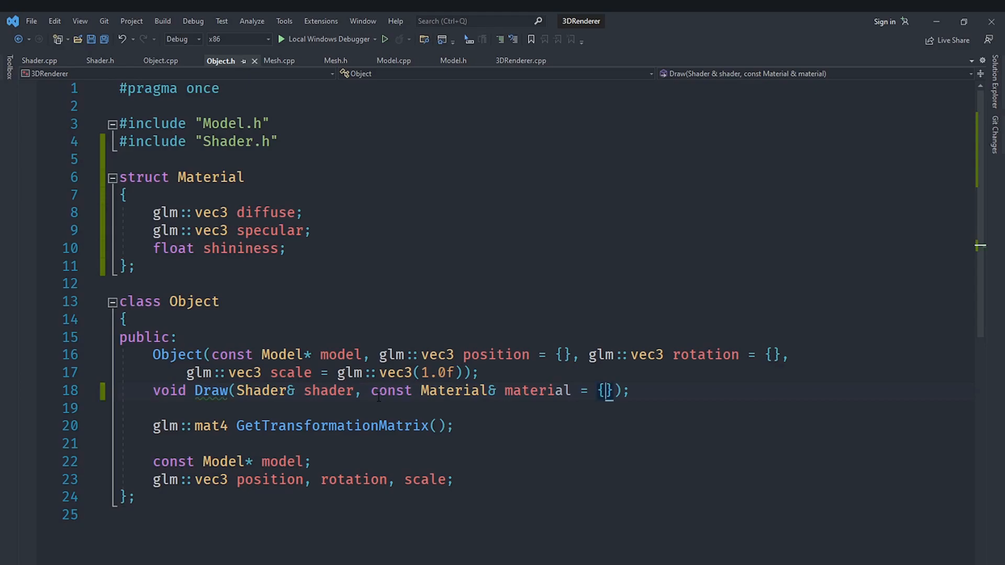
left_click(212, 390)
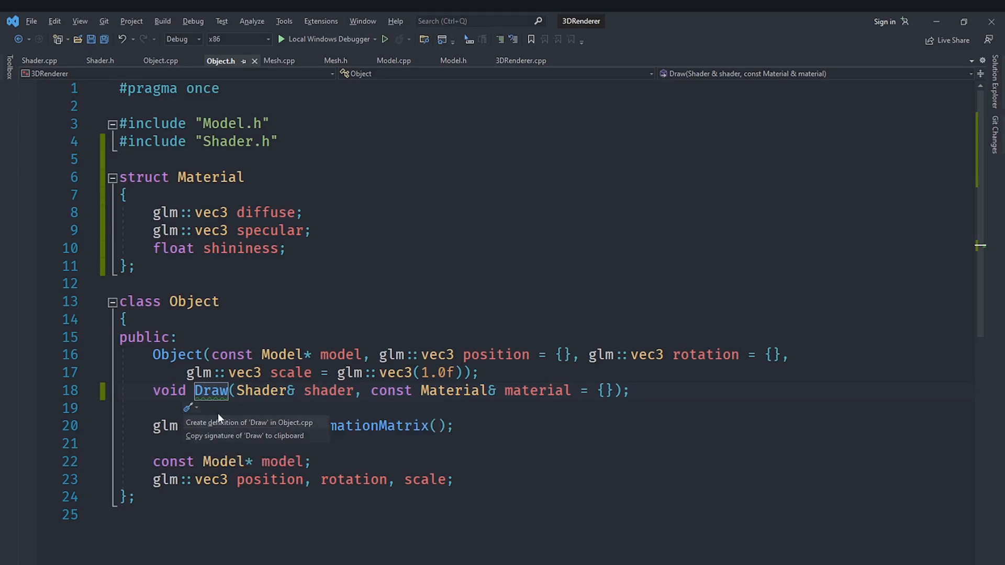
Create the Draw definition in Object.cpp and upload material.diffuse, specular and shininess via shader.SetValue
left_click(247, 422)
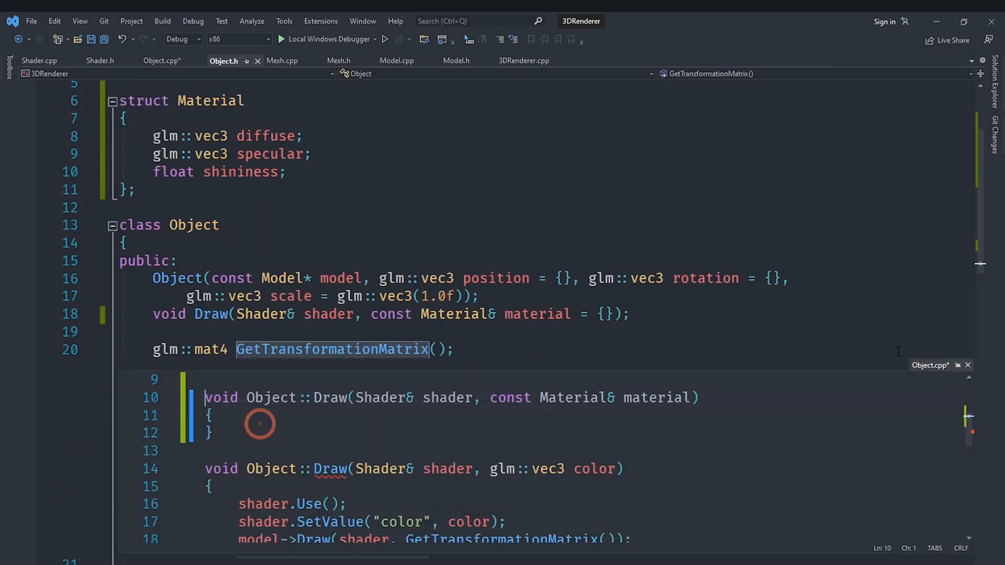
left_click(162, 60)
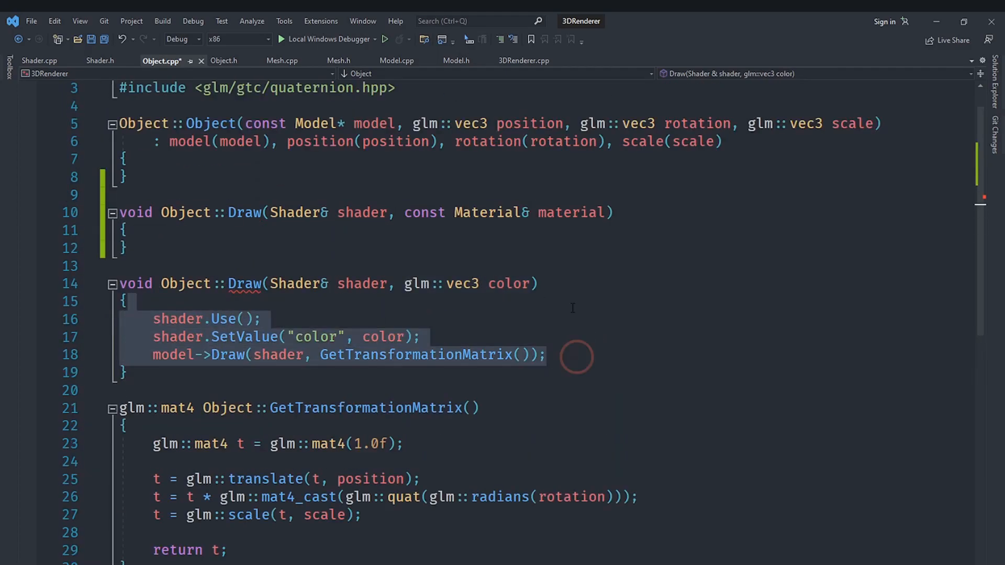
key("Delete")
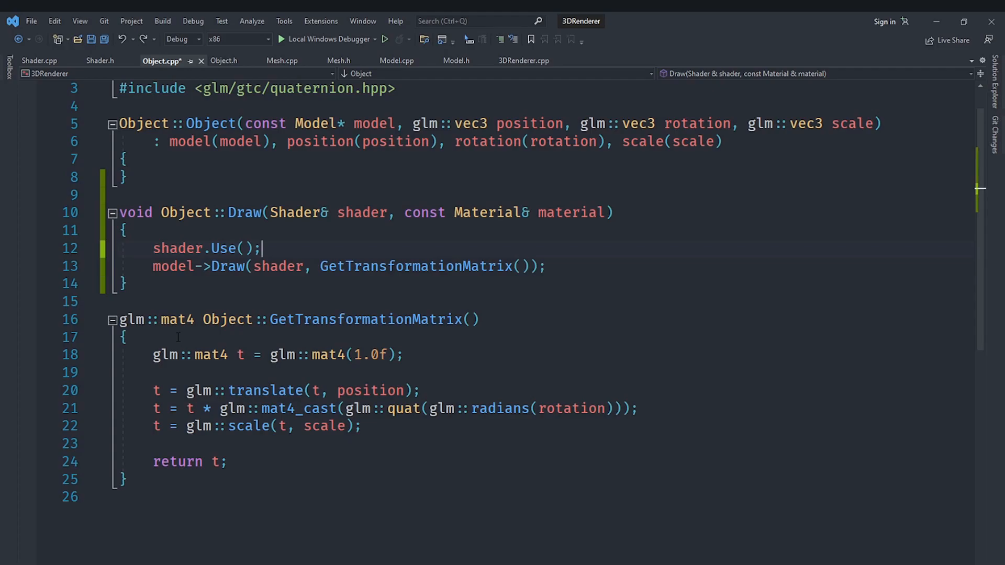
type("shader.SetValue(\"")
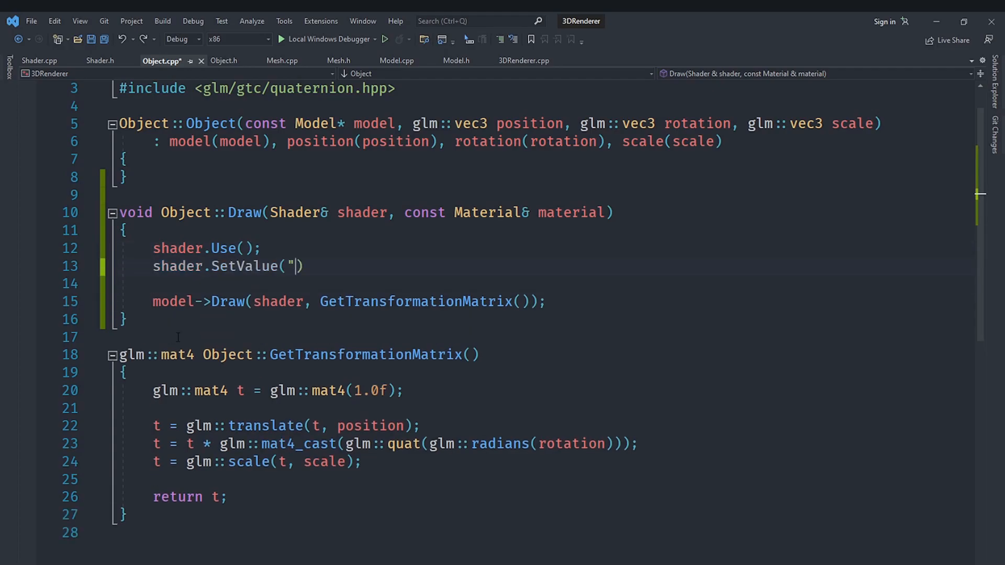
type("material.diffuse\", material.diffuse")
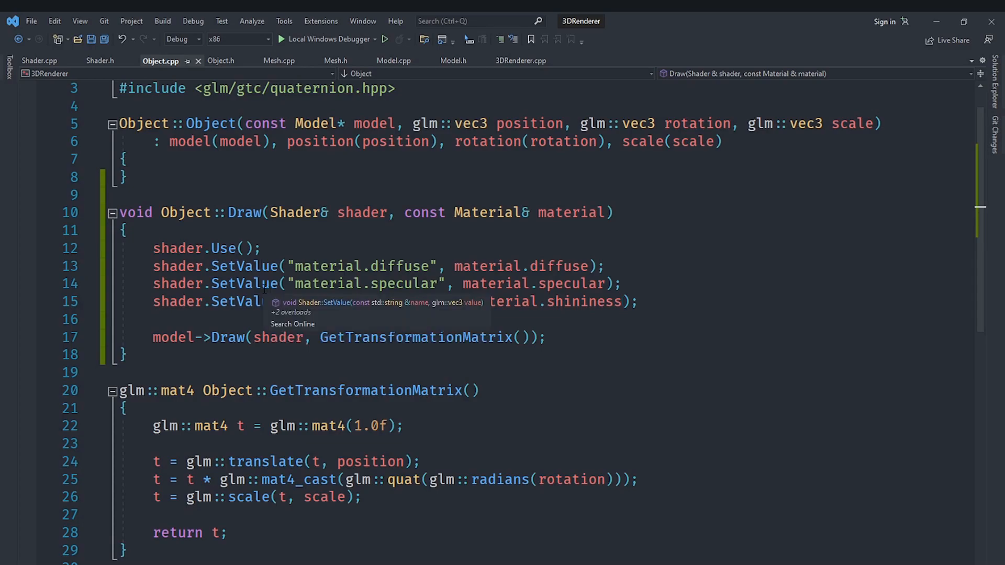
left_click(521, 60)
type("glm::vec3(")
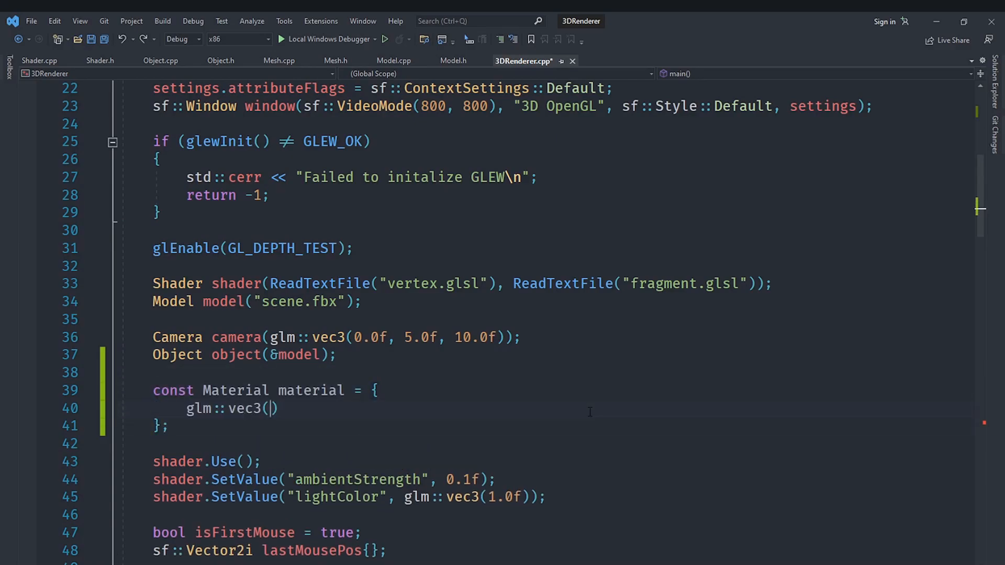
Define const Material material with diffuse glm::vec3(1.0f, 0.5f, 0.5f), specular vec3(1.0f) and shininess 0.0f
type("),")
type("glm::vec3(1.0f),")
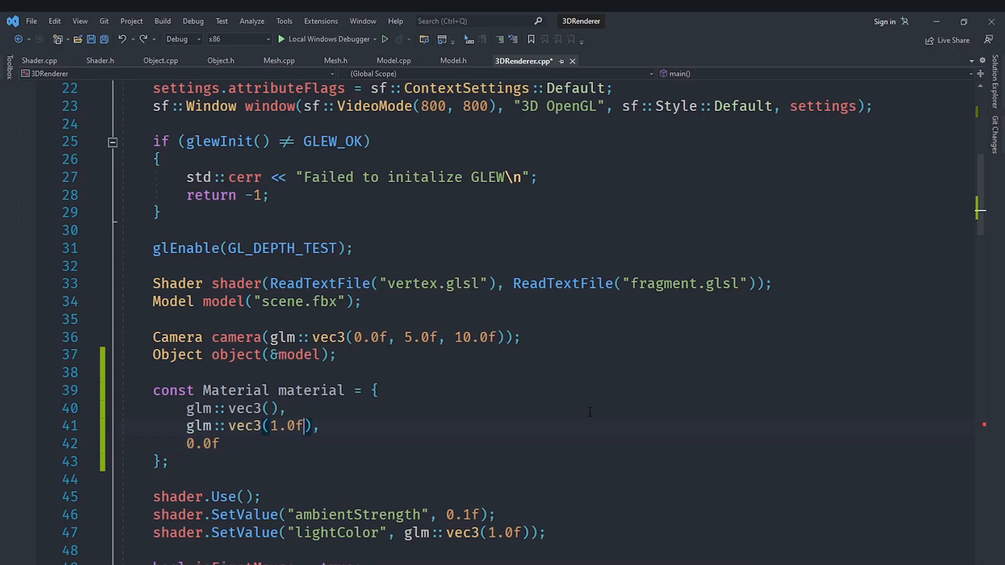
type("1.0f, 0.5f, 0.5f")
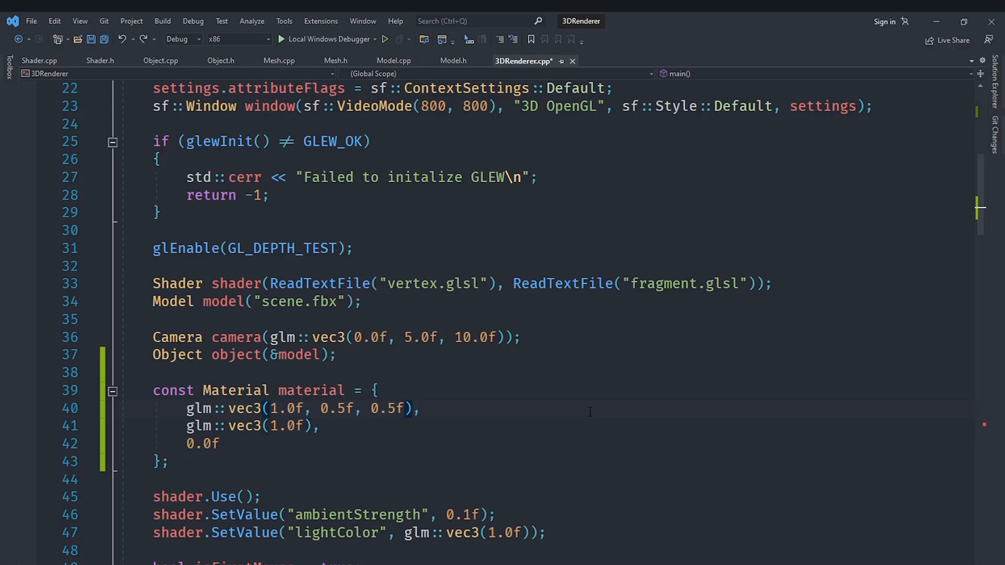
left_click(408, 408)
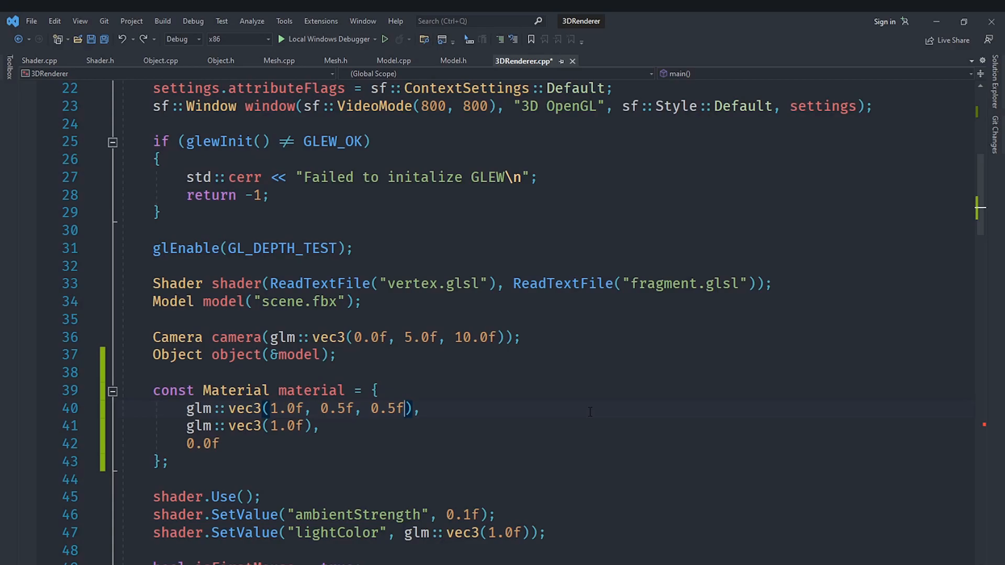
scroll("down", 3)
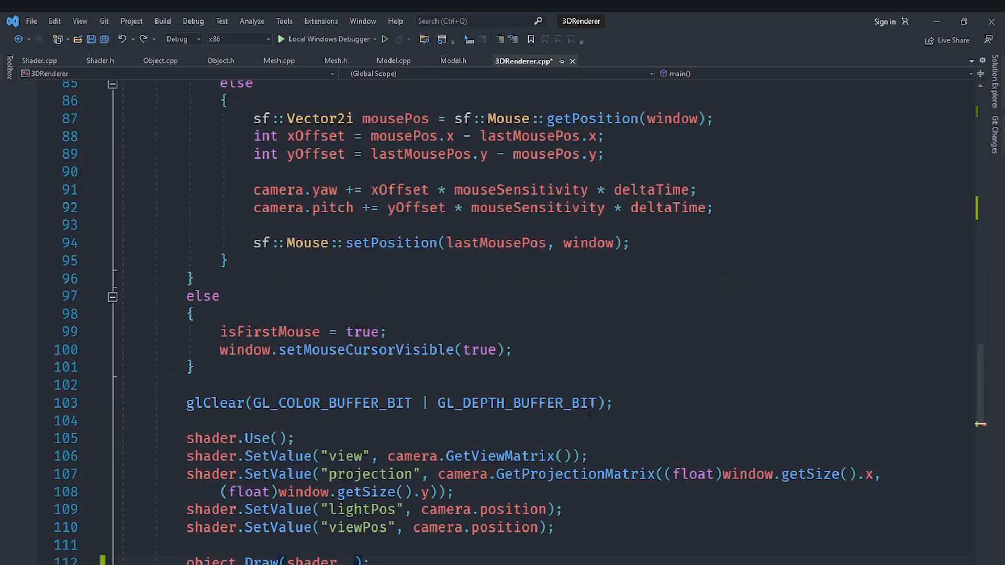
Pass material to object.Draw(shader, material) in the render loop and return to the Material constant
scroll("up", 3)
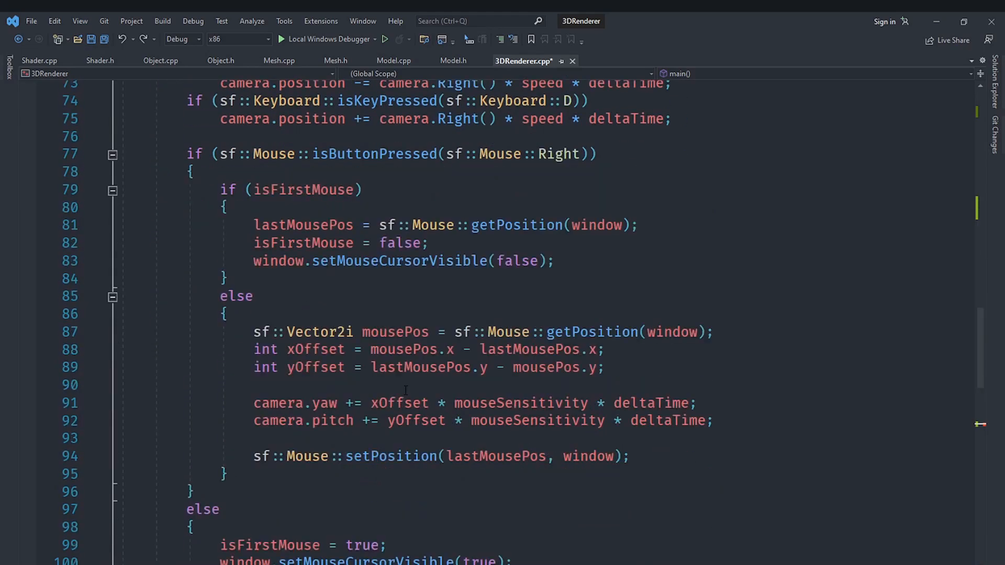
scroll("down", 3)
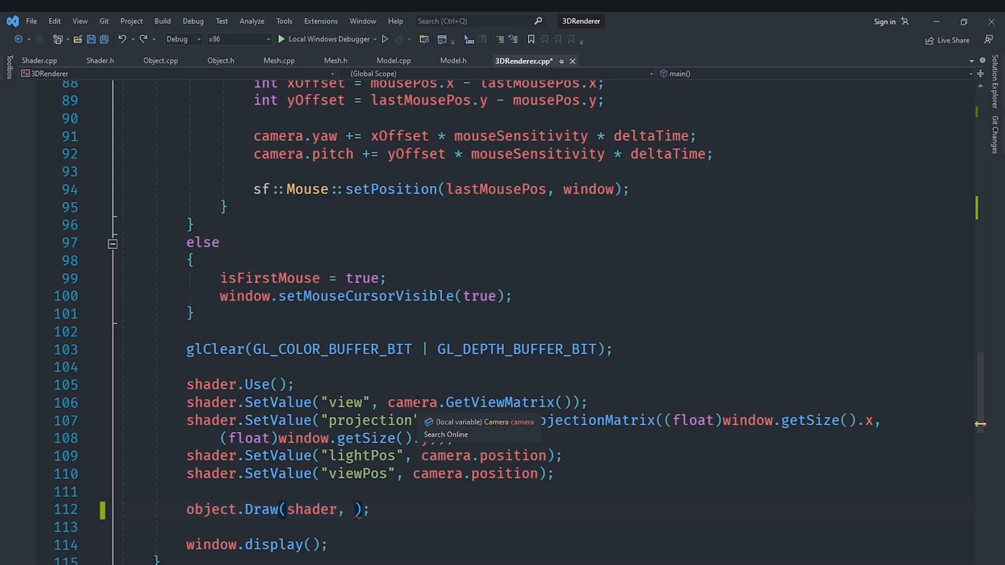
mouse_move(418, 405)
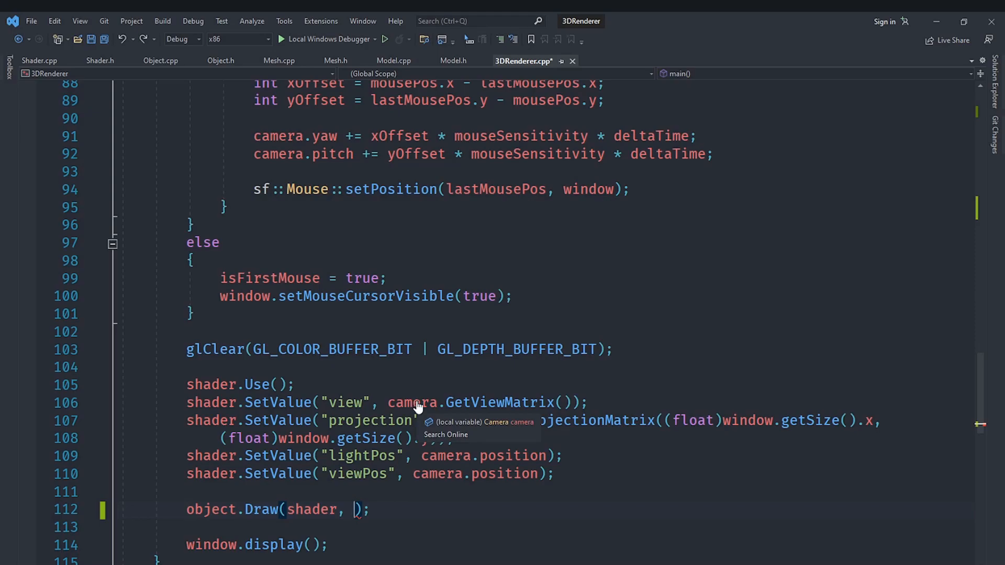
type("material")
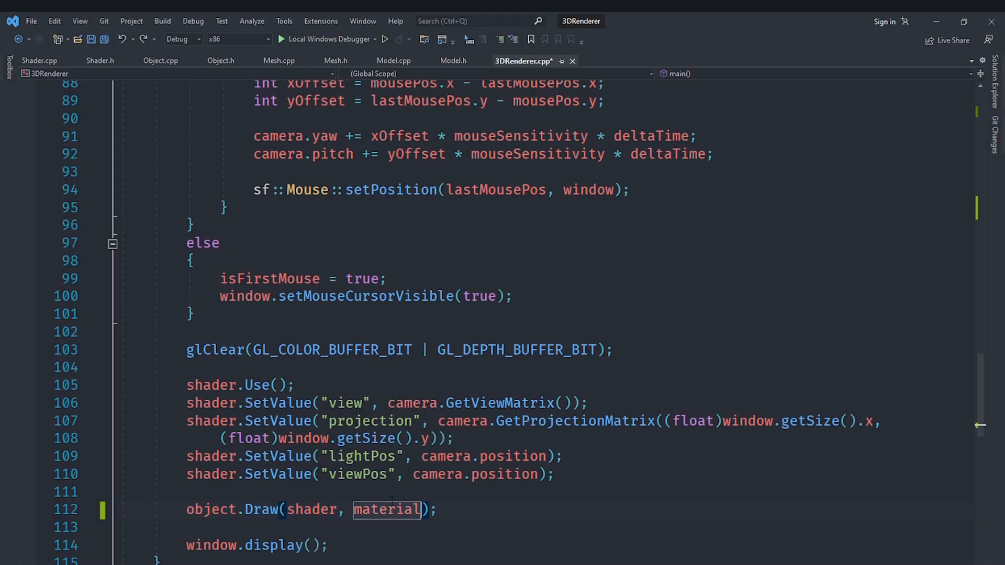
scroll("up", 3)
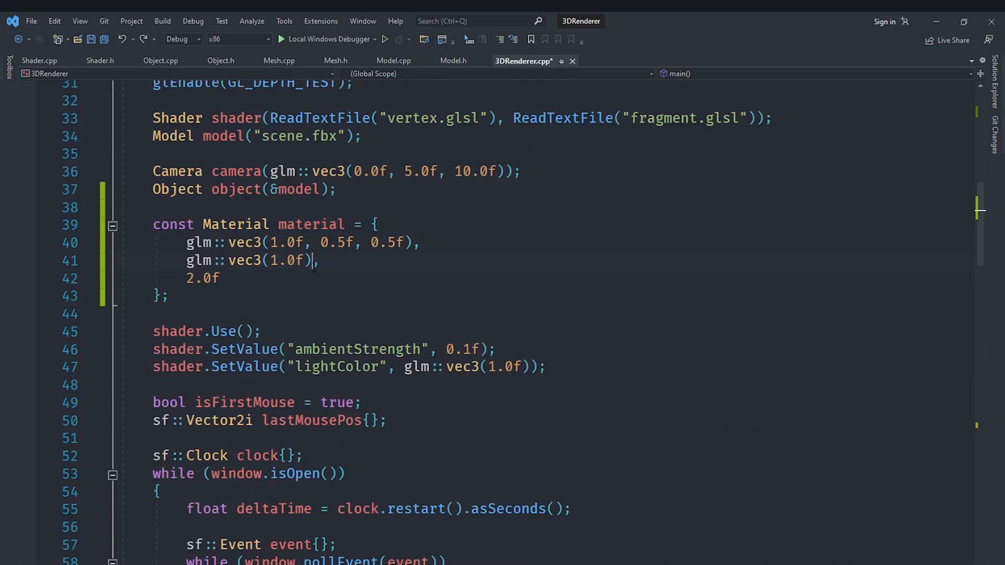